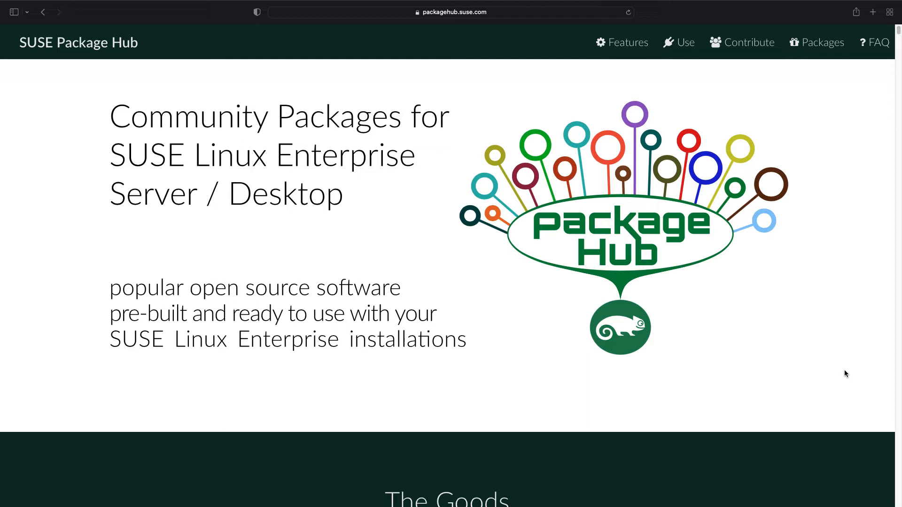
- Search Package Hub's Current Package List for 'ansible', returning ansible and ansible-cmdb
scroll("down", 3)
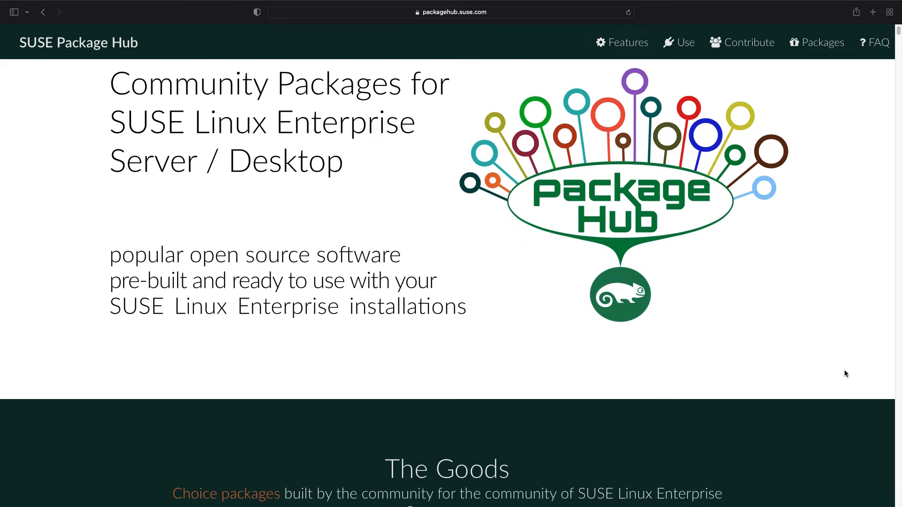
scroll("down", 3)
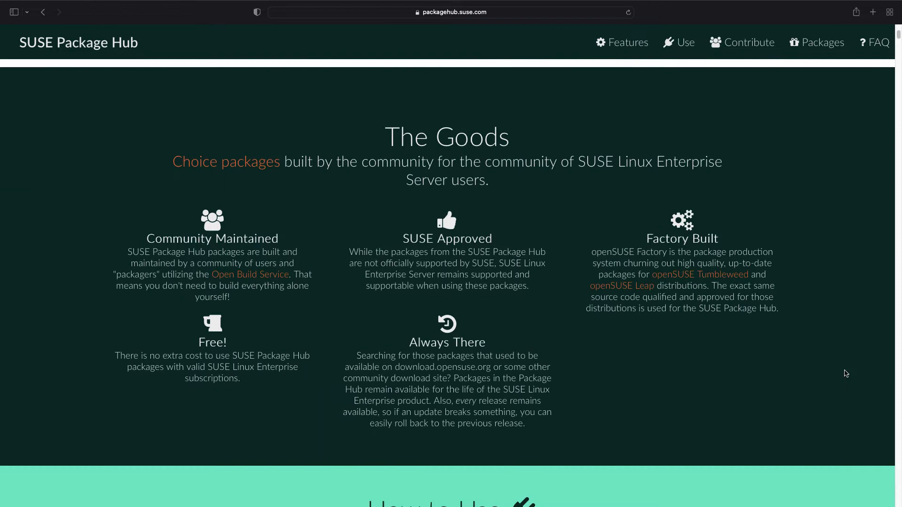
scroll("down", 3)
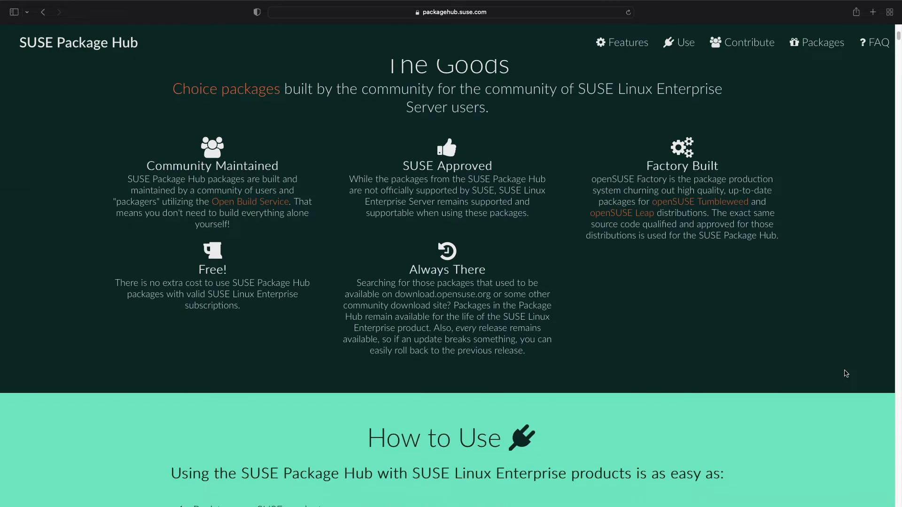
scroll("down", 3)
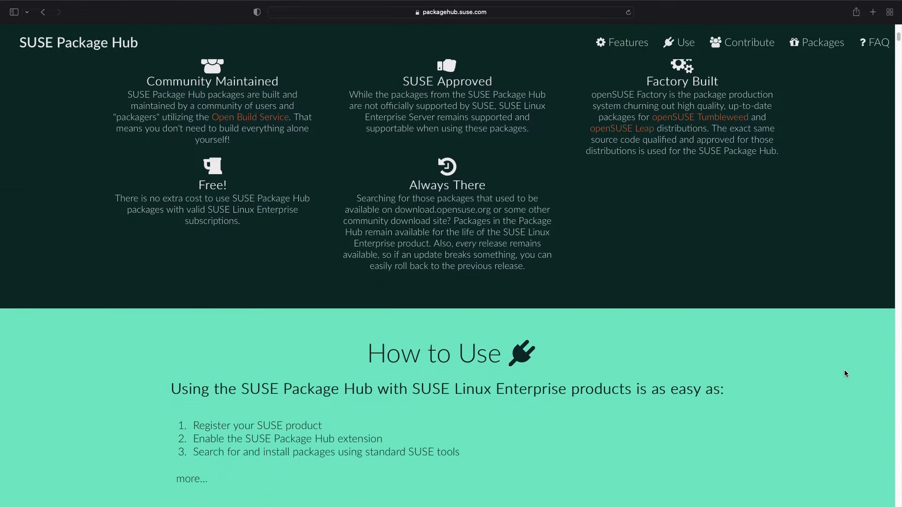
scroll("down", 3)
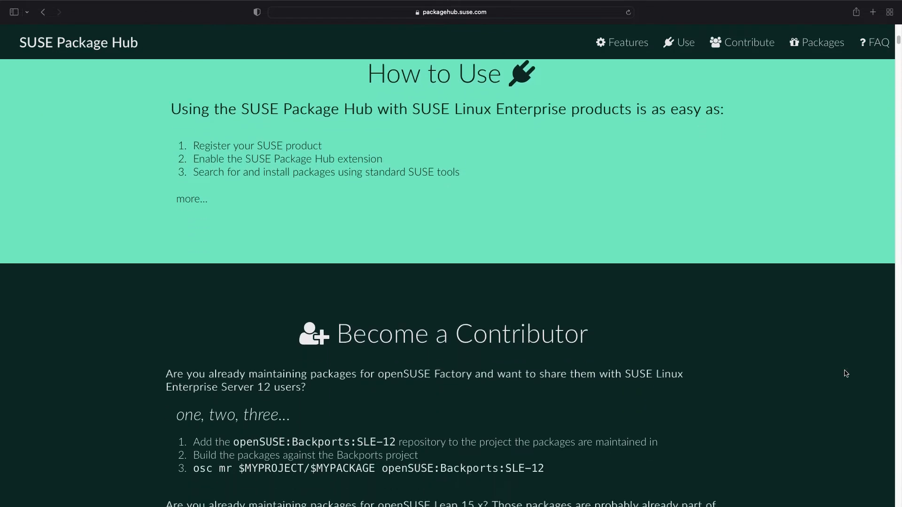
scroll("down", 3)
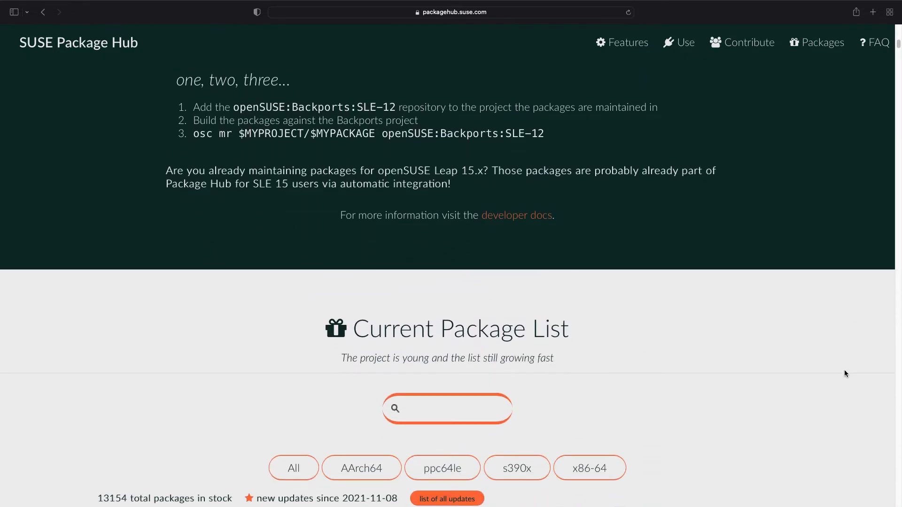
scroll("down", 3)
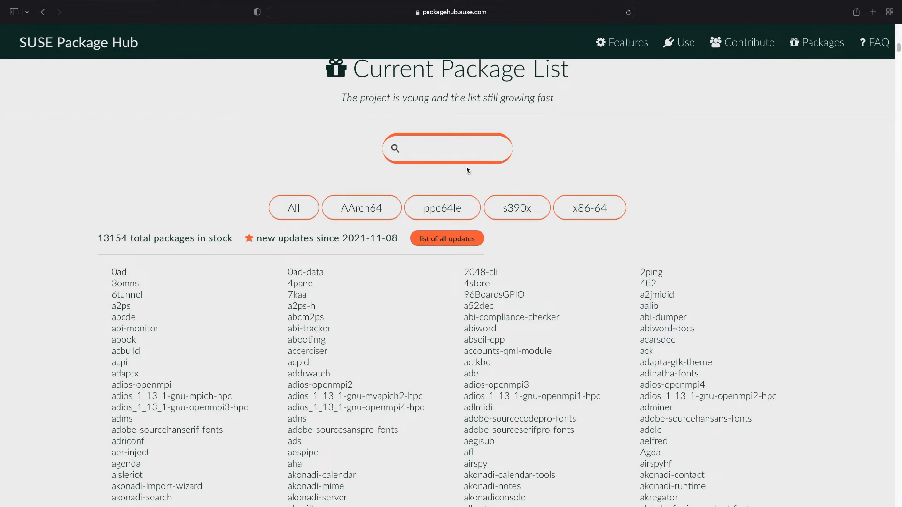
left_click(447, 148)
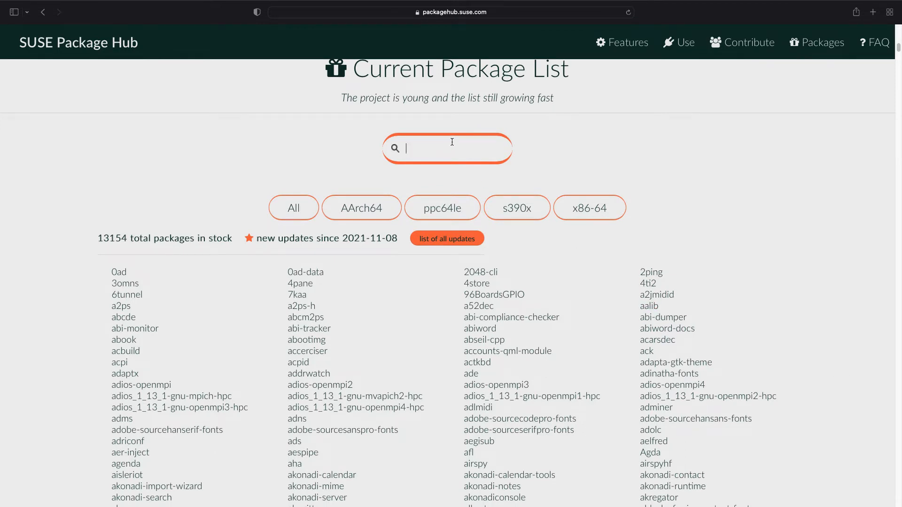
type("an")
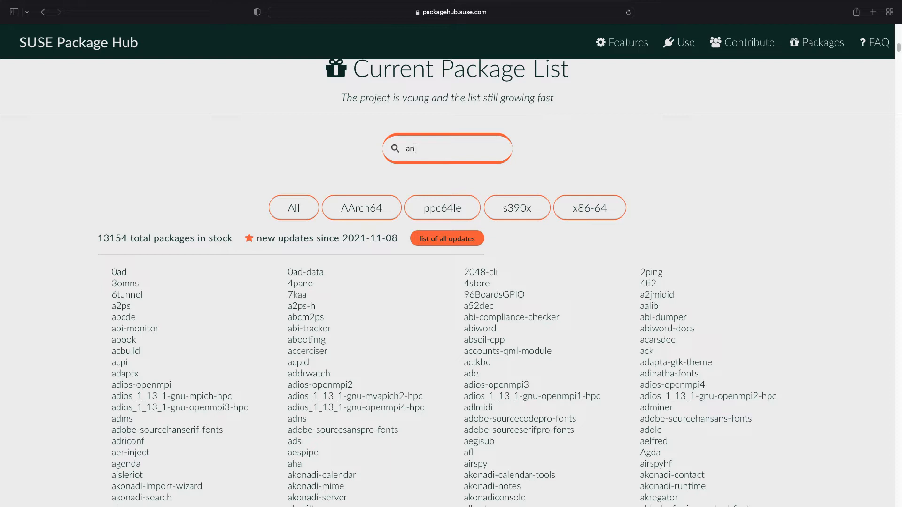
type("sible")
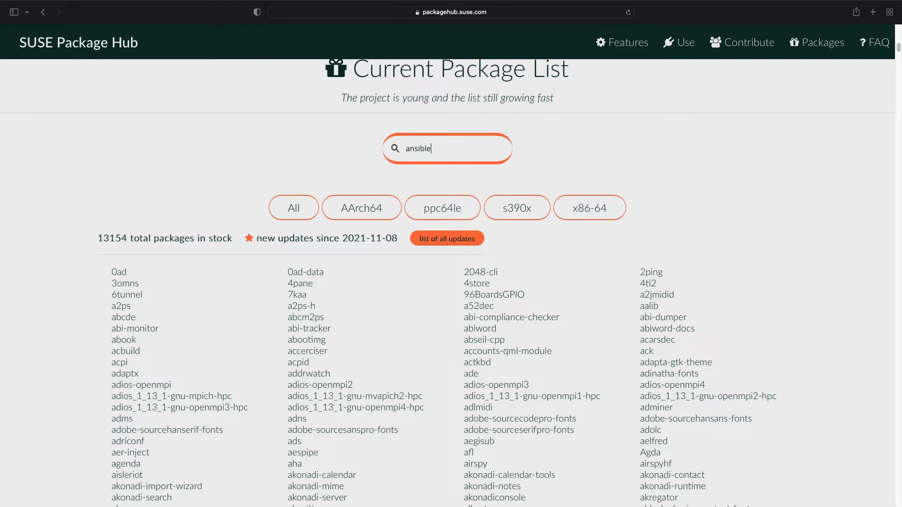
key("Return")
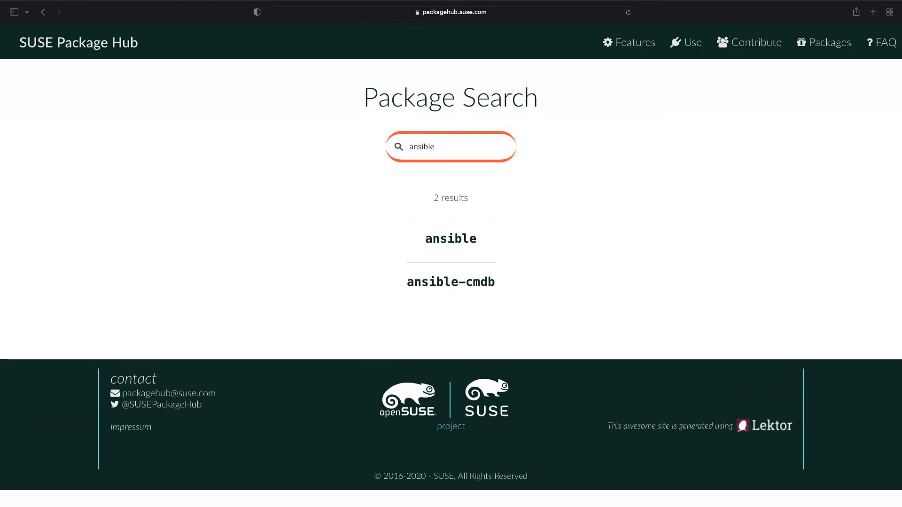
mouse_move(451, 239)
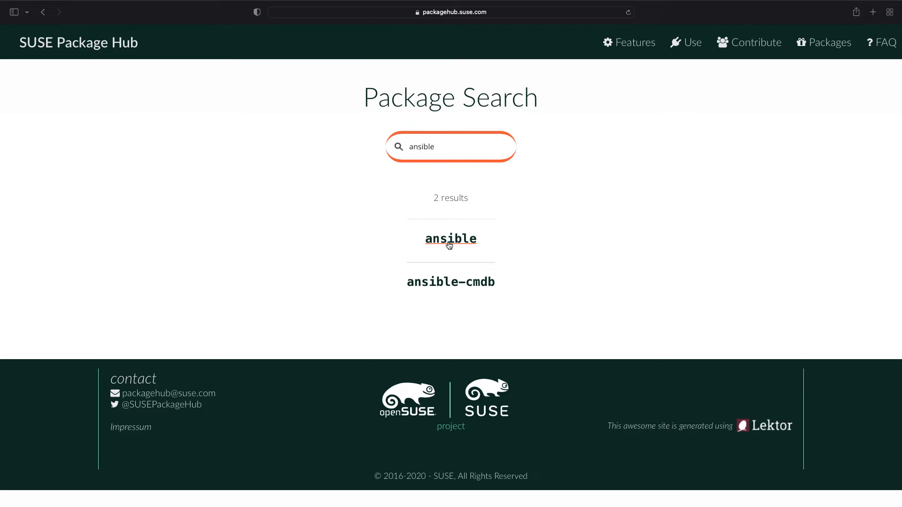
- Open the ansible package page and review its Releases table, including 2.9.6-bp153.1.20 for 15 SP3
left_click(451, 239)
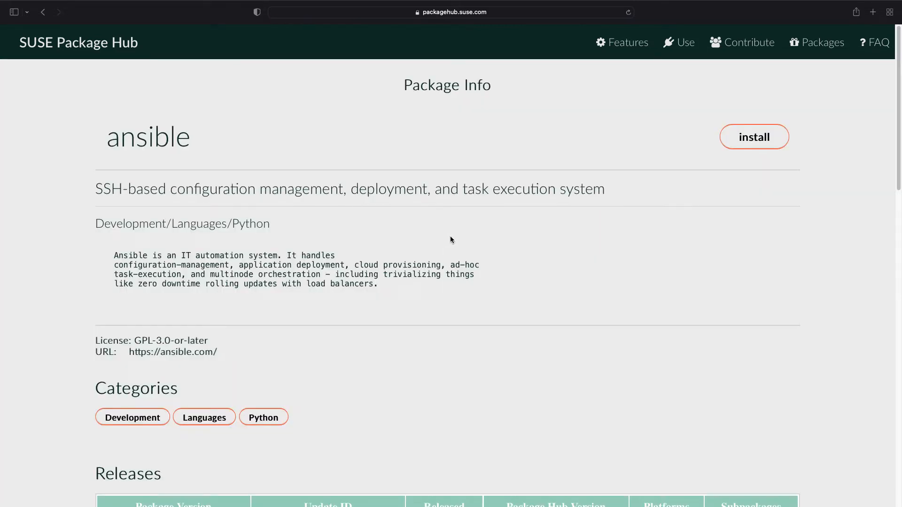
scroll("down", 3)
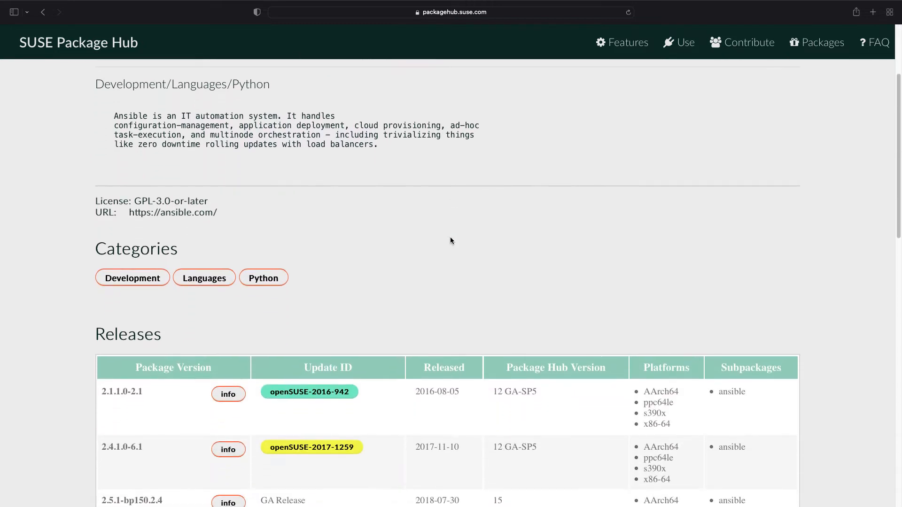
scroll("down", 3)
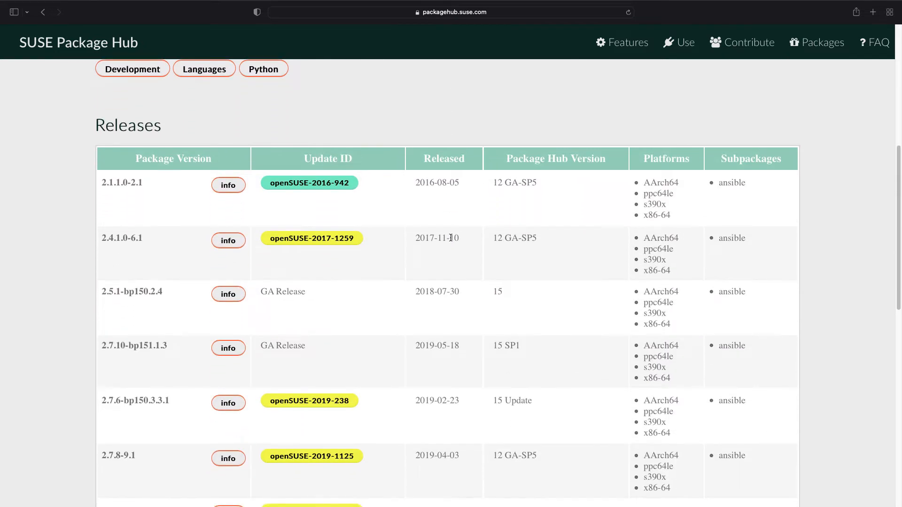
scroll("down", 3)
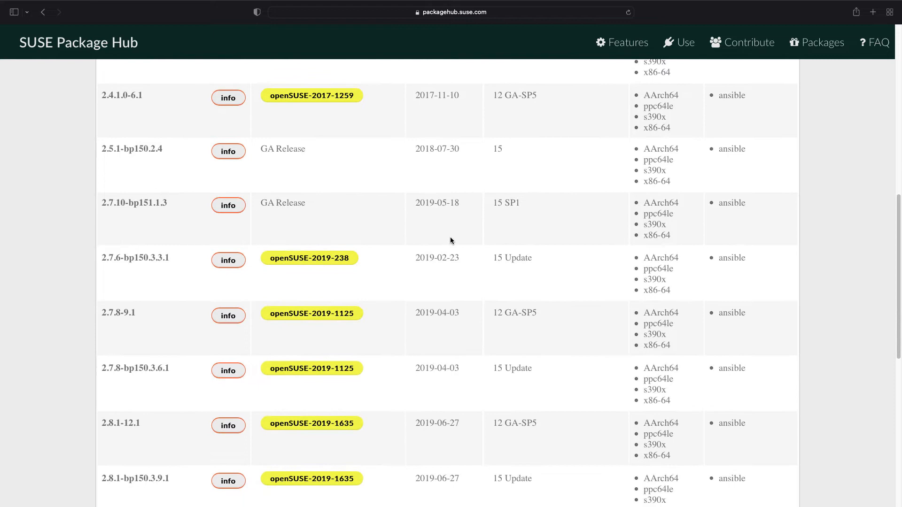
scroll("down", 3)
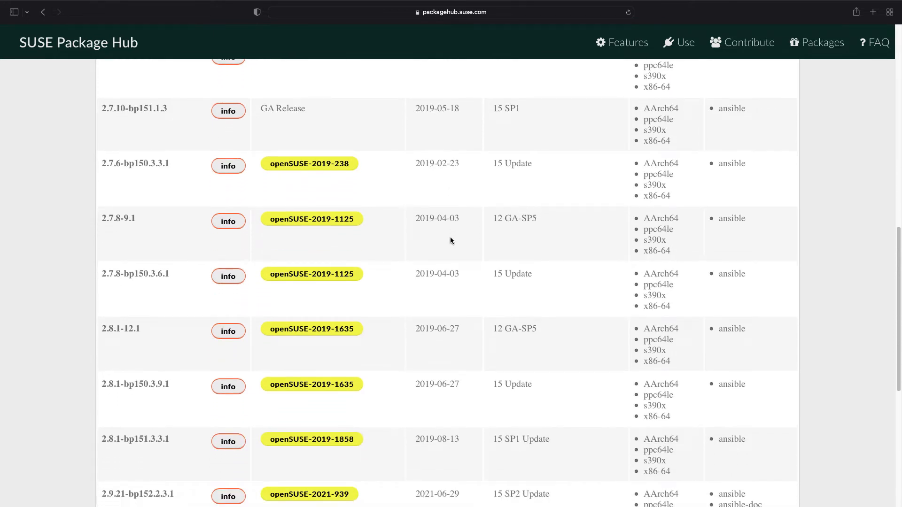
scroll("down", 3)
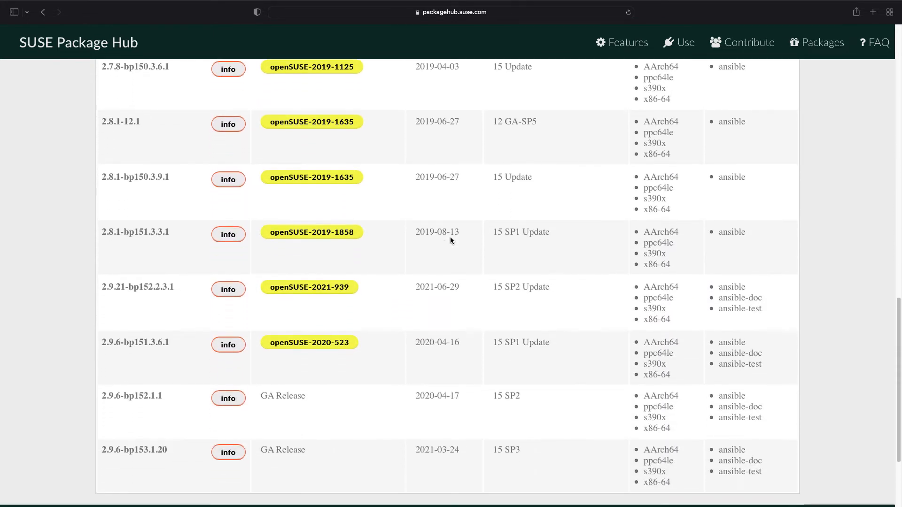
scroll("up", 3)
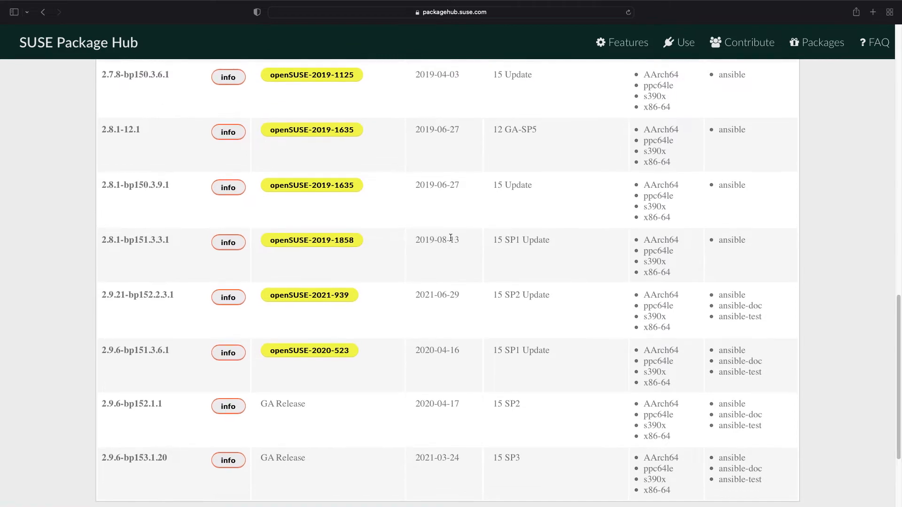
mouse_move(434, 470)
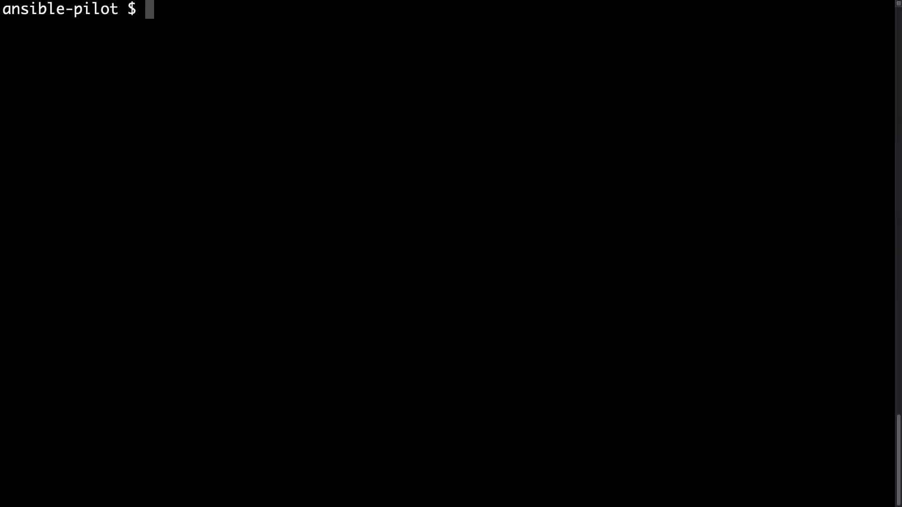
type("ssh devop")
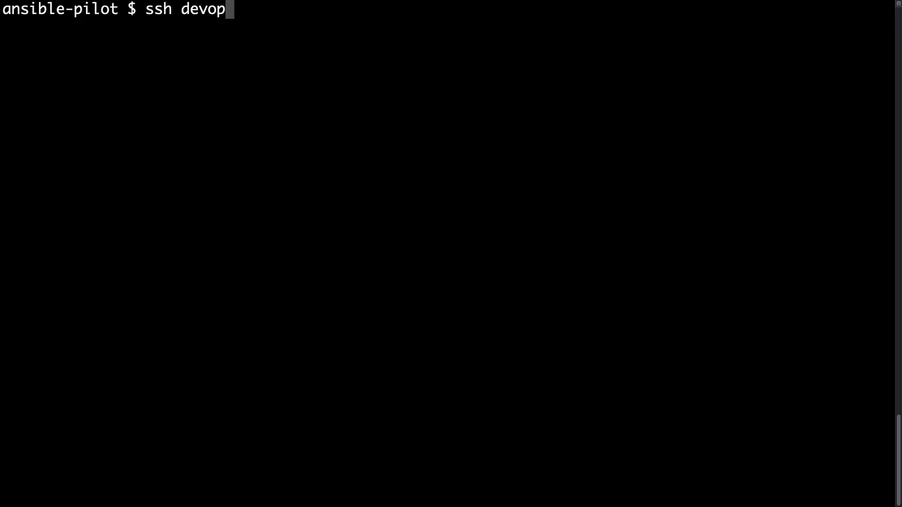
type("s@")
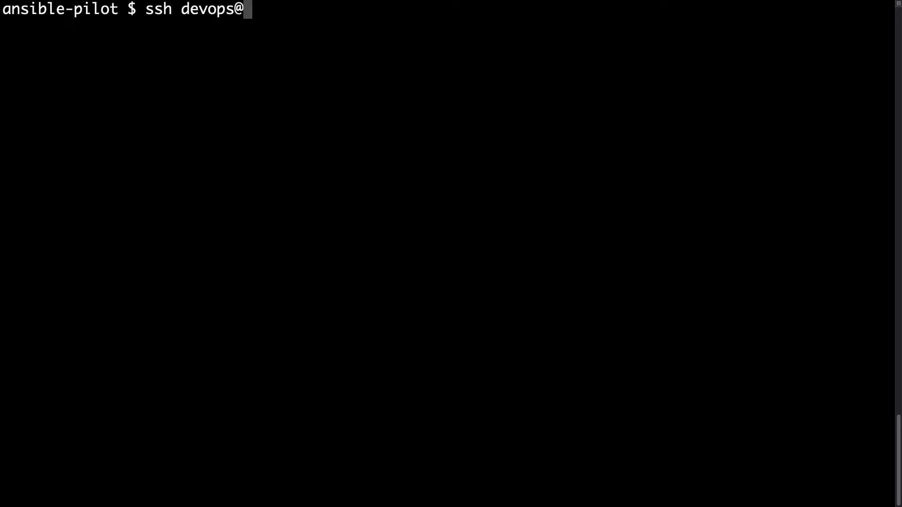
type("sles.")
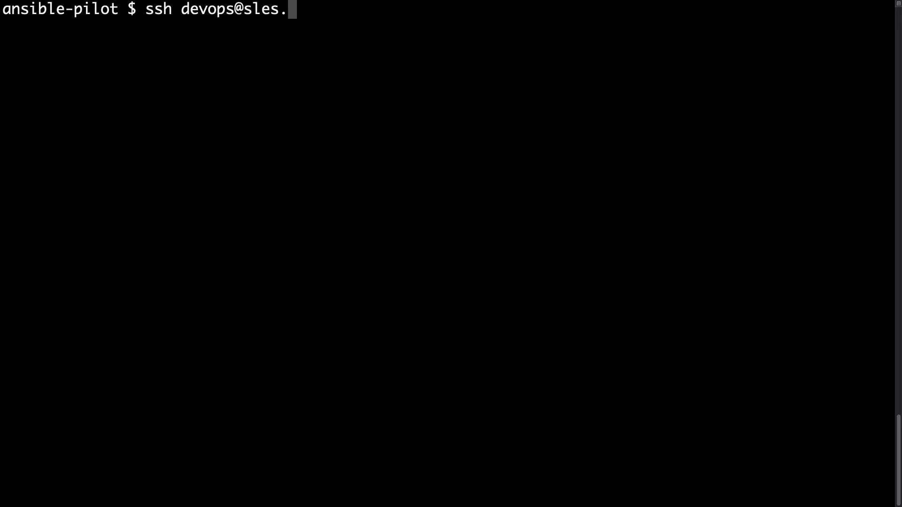
type("example.co")
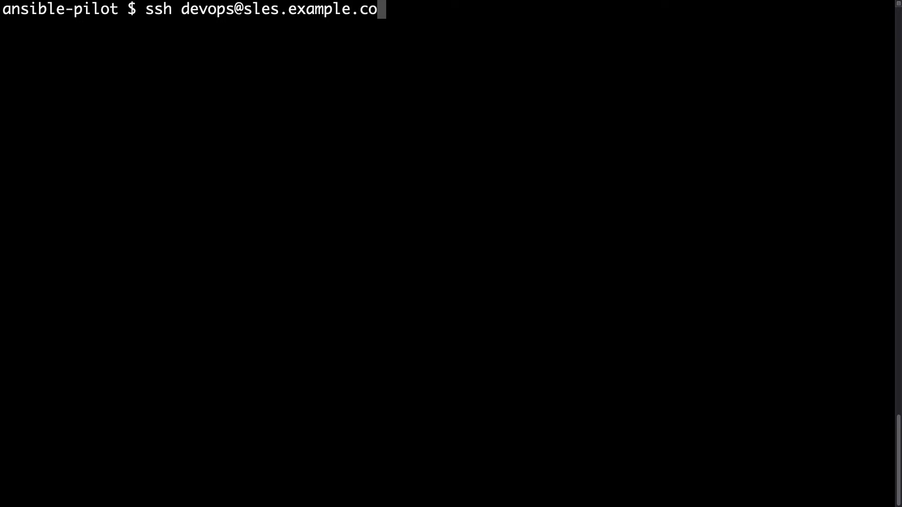
type("m")
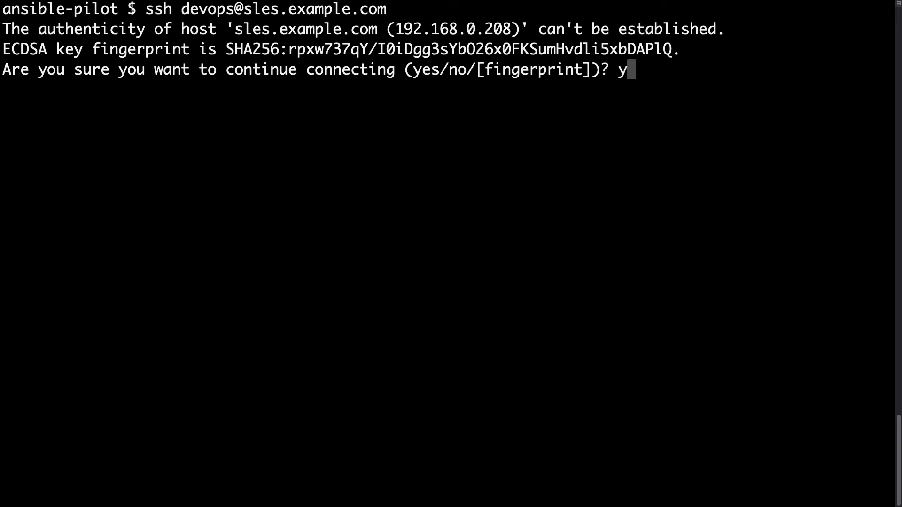
key("Return")
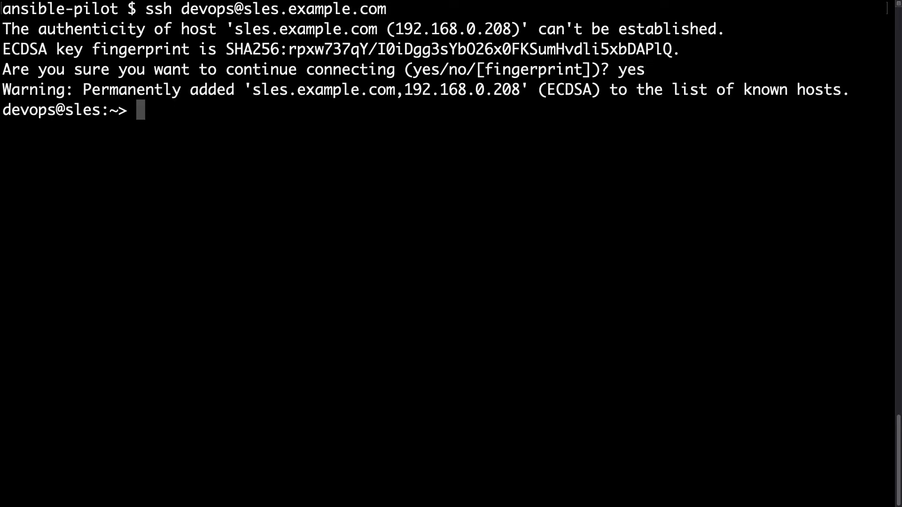
- Become root on the server with sudo su
type("s")
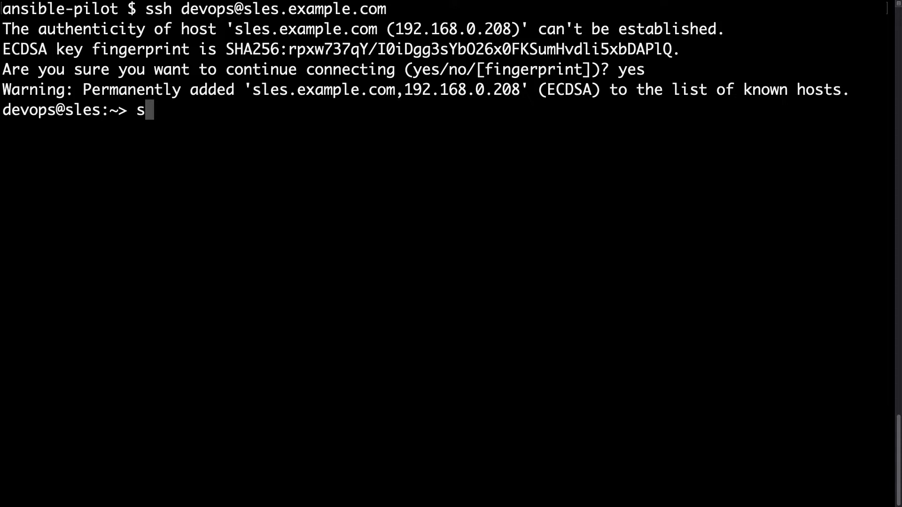
type("udo su")
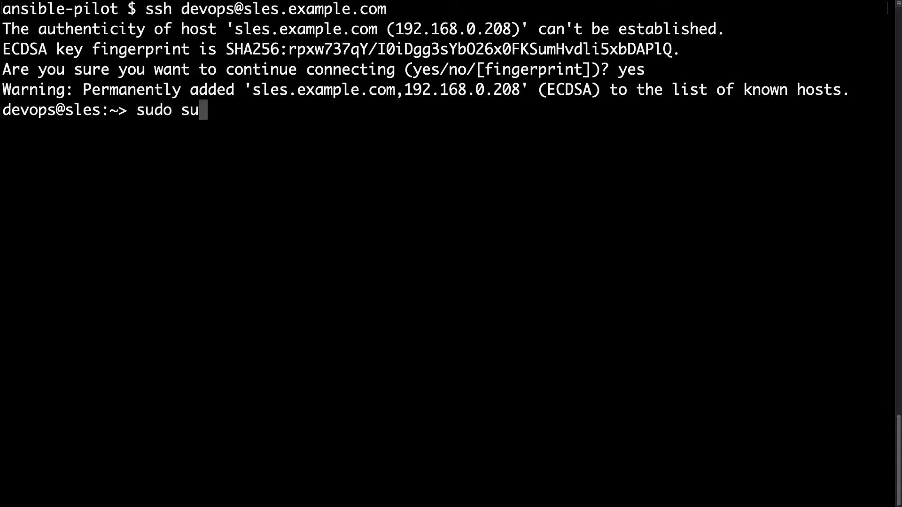
key("Return")
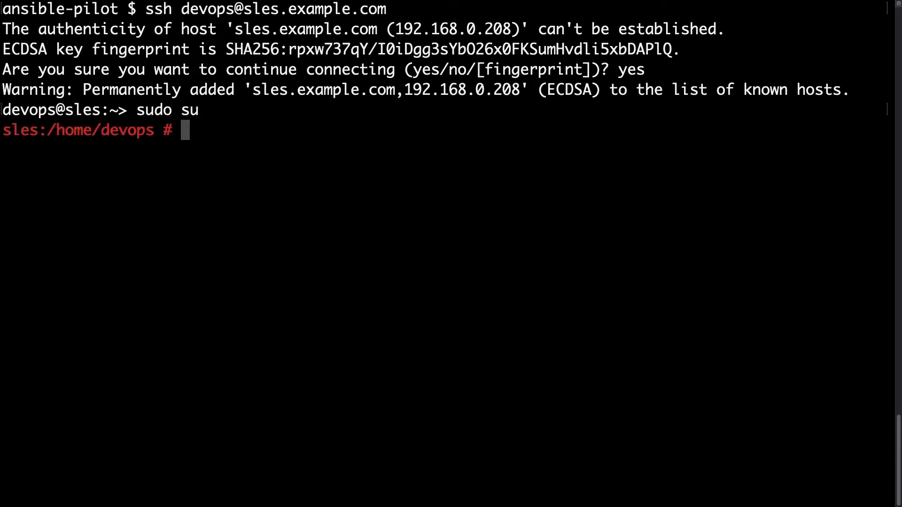
- Display the server's OS release details from /etc/os-release
type("cat")
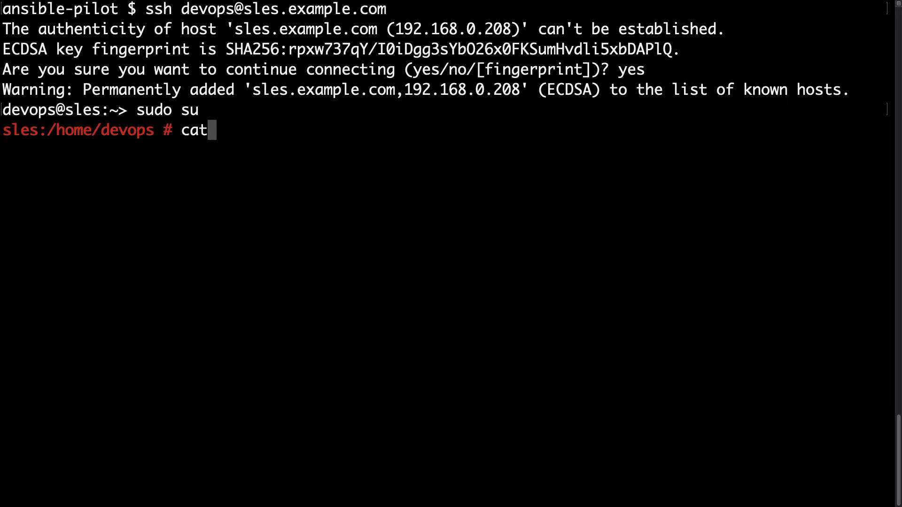
type("/etc/os-release")
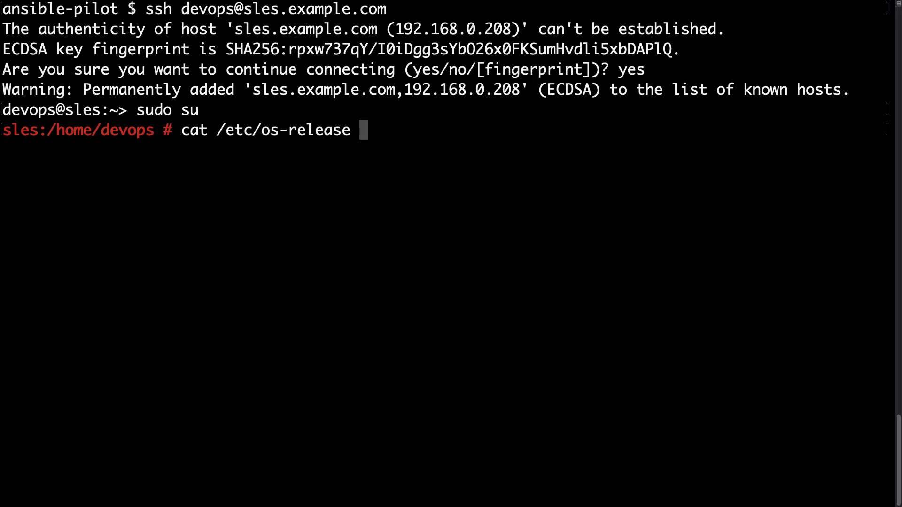
key("Return")
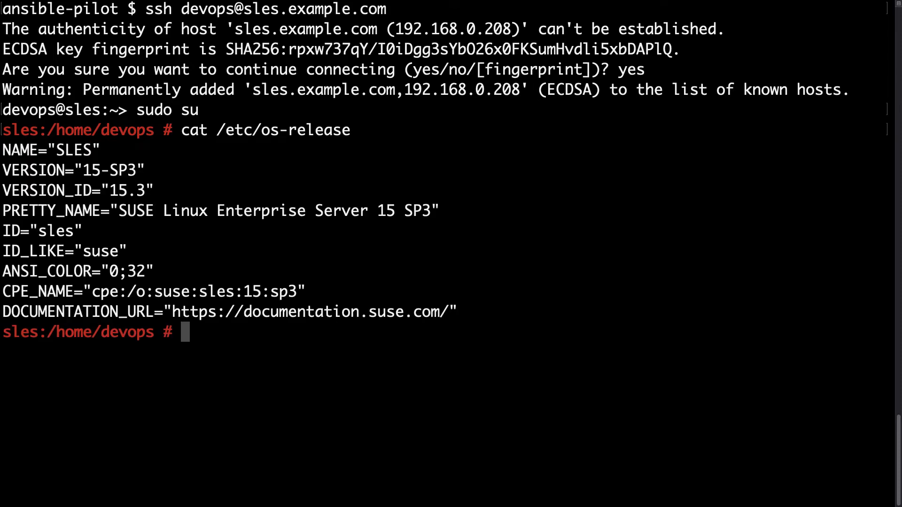
- Discard a mistyped cat command, run hostnamectl, and enter uname -a
type("cat /etc/")
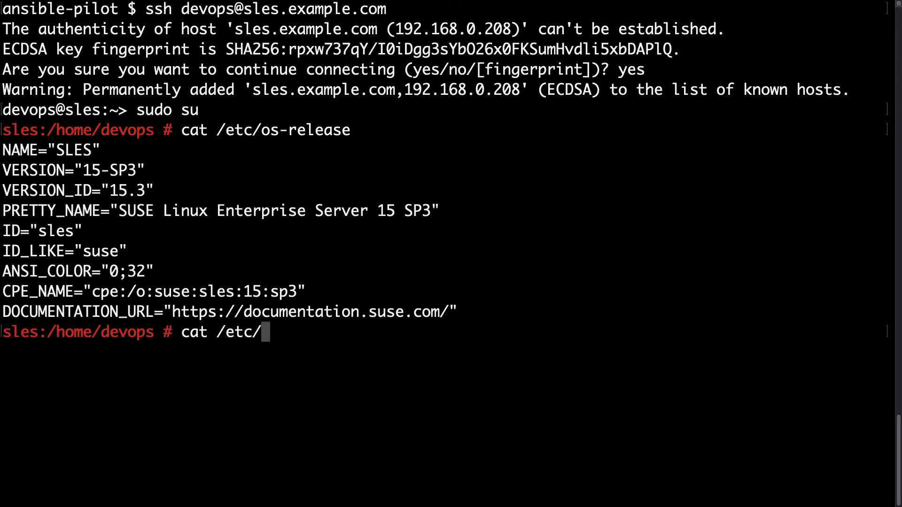
type("sus")
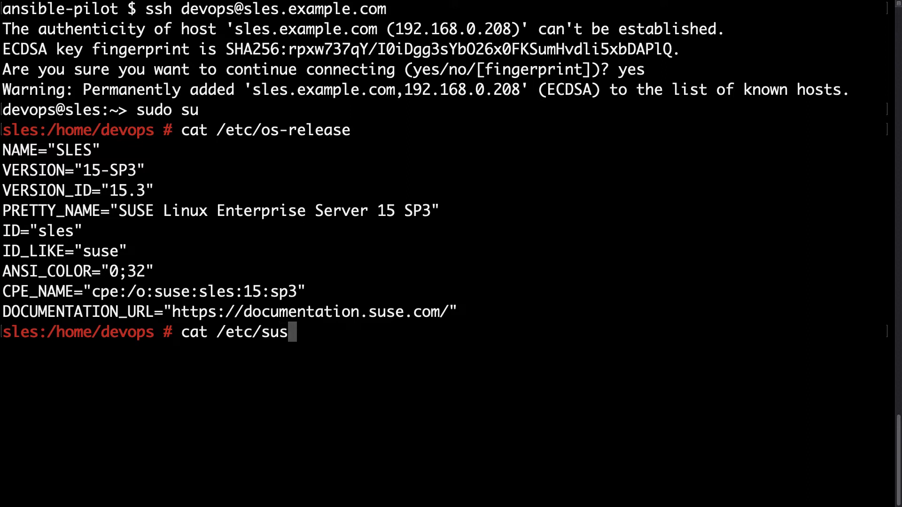
key("BackSpace")
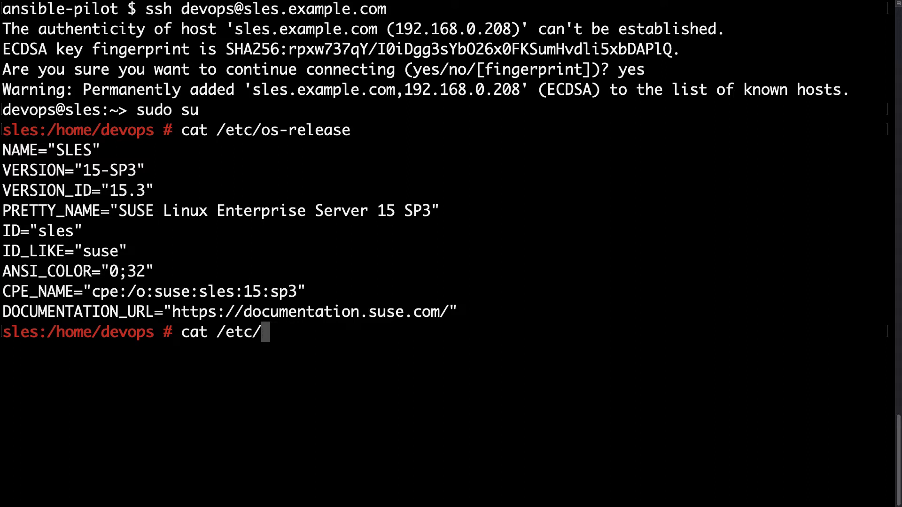
key("BackSpace")
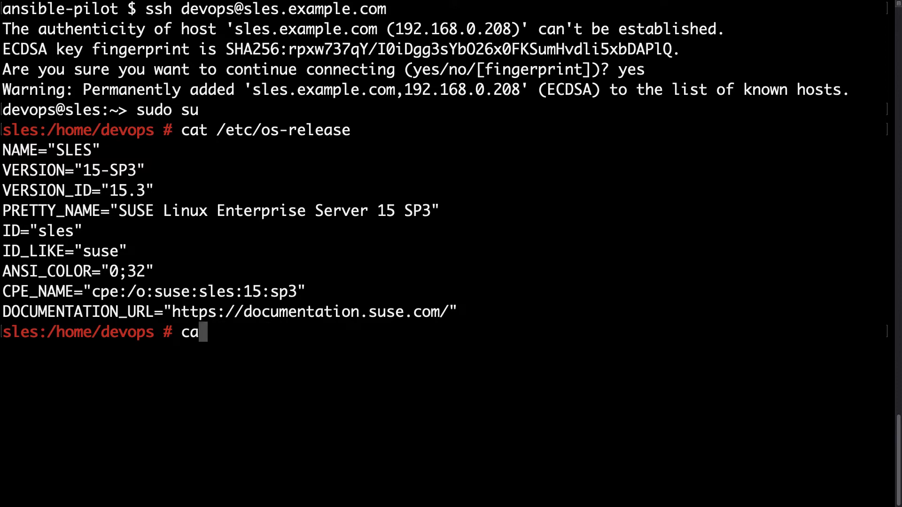
type("hostname")
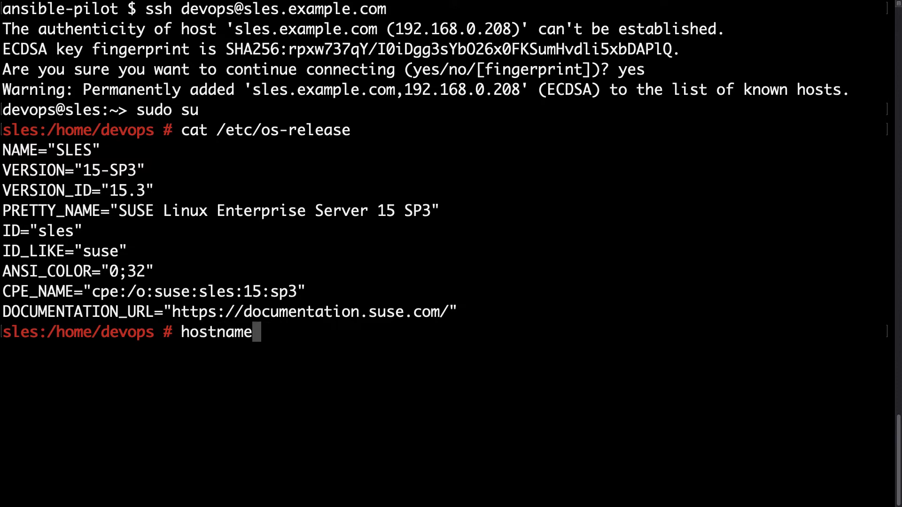
key("Return")
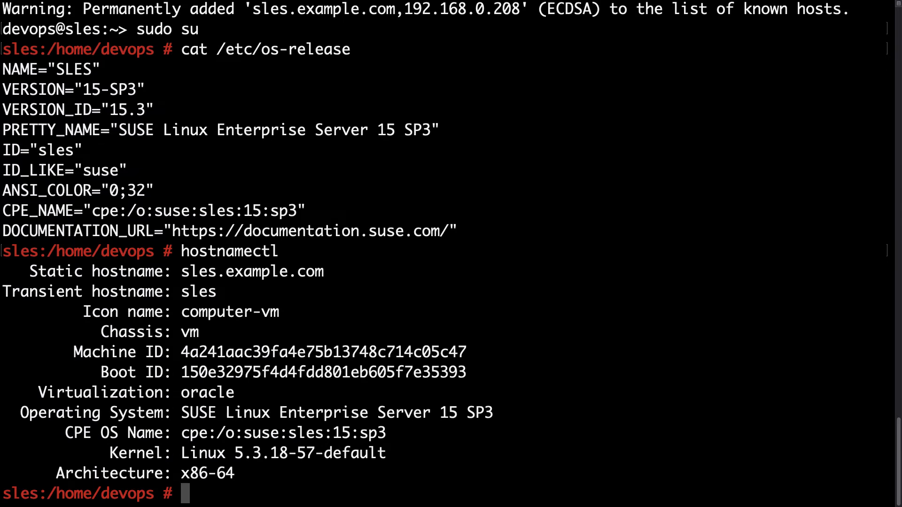
type("uname -a")
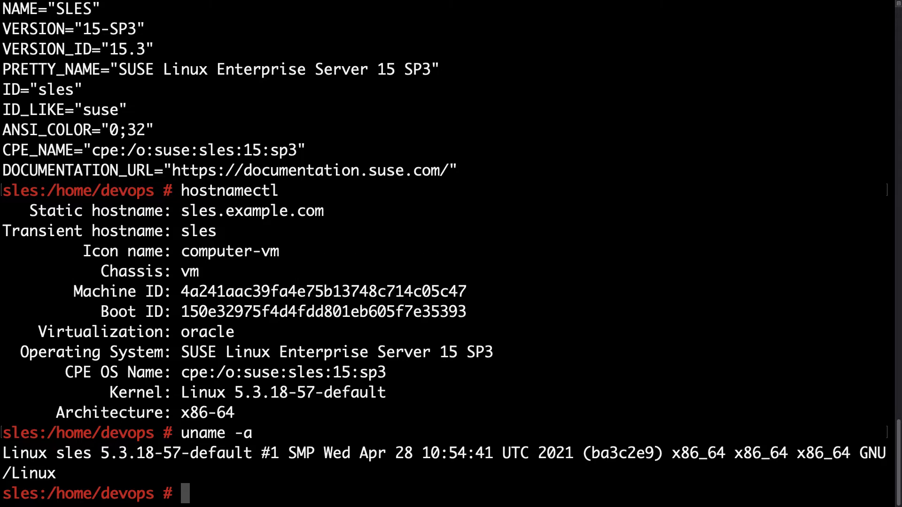
- Check SUSEConnect --status, showing SLES 15.3 and its modules registered
type("S")
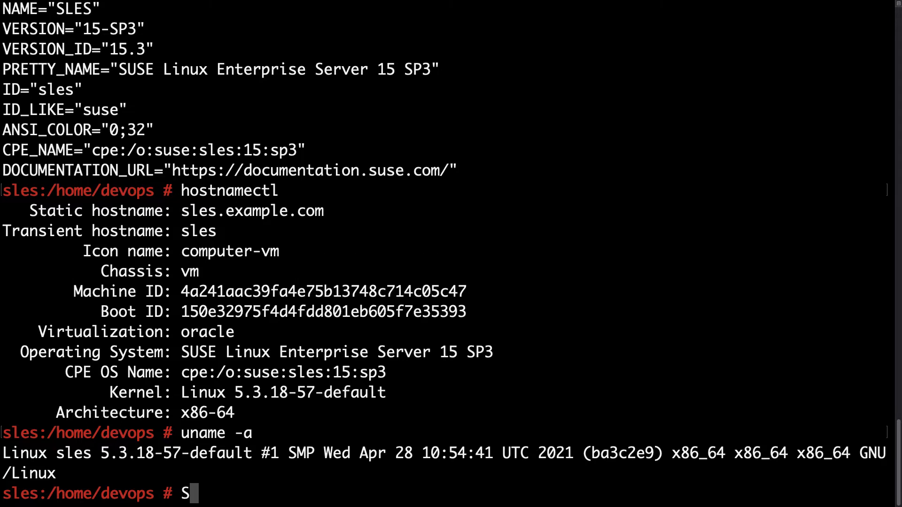
type("USEConnect -")
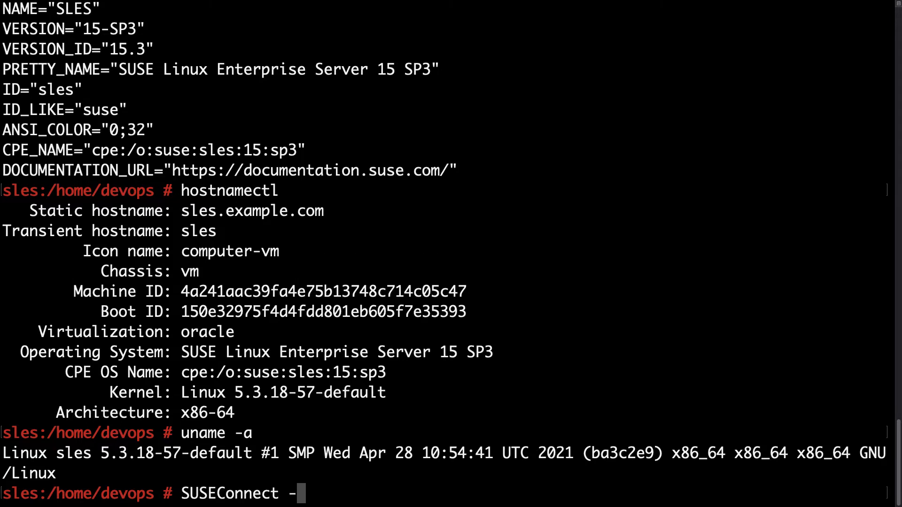
type("-stat")
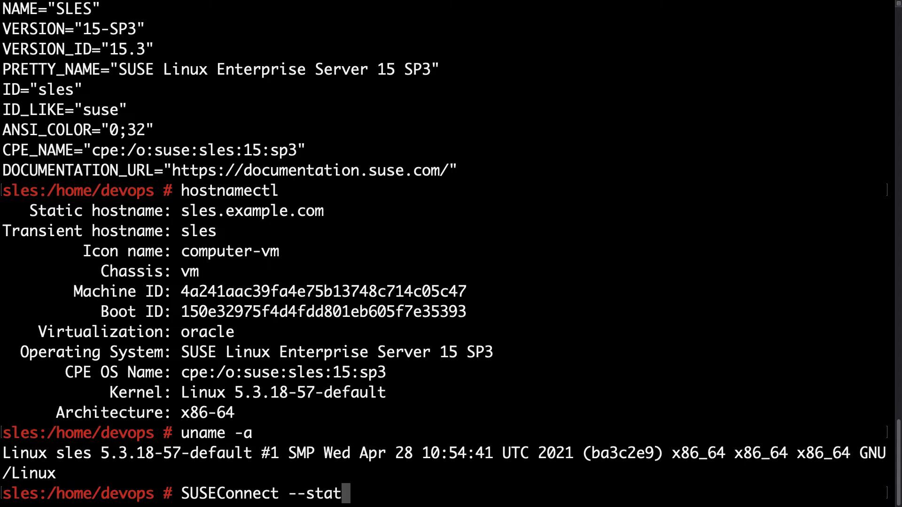
key("Return")
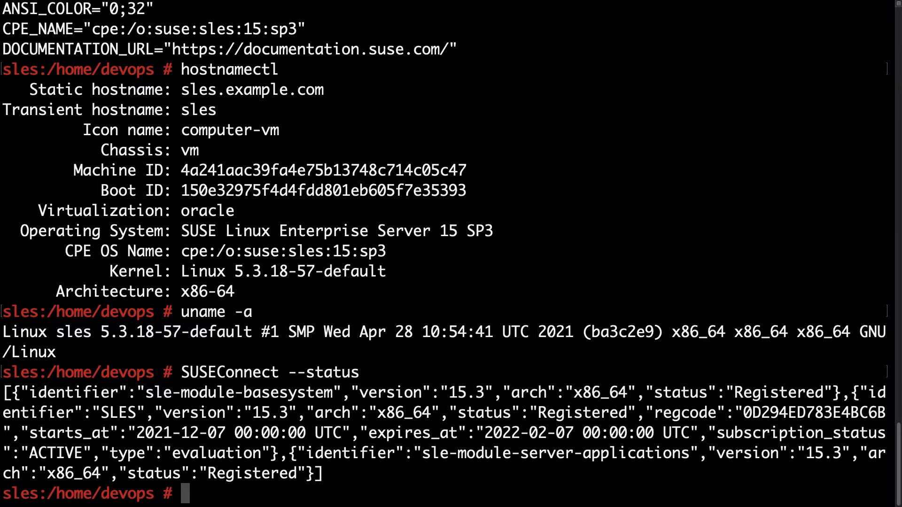
- Refresh all zypper repositories so they report up to date
type("zypper r")
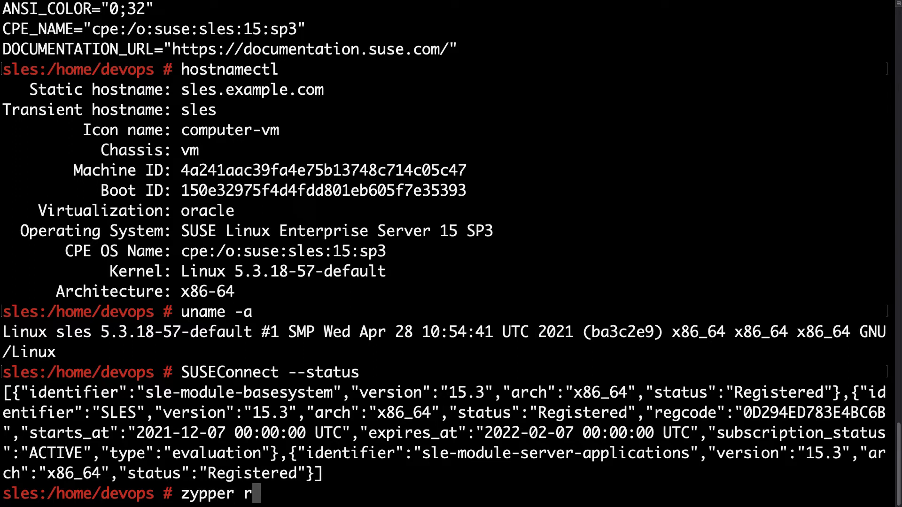
type("efresh")
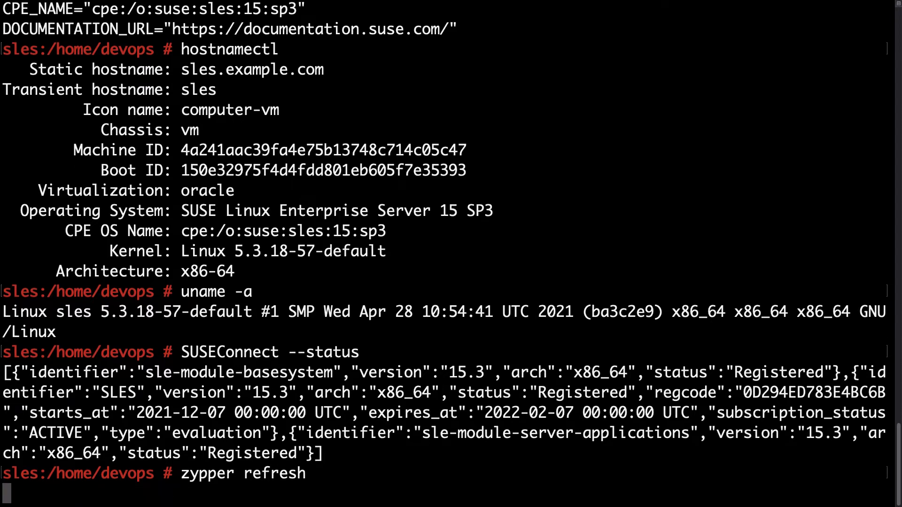
key("Return")
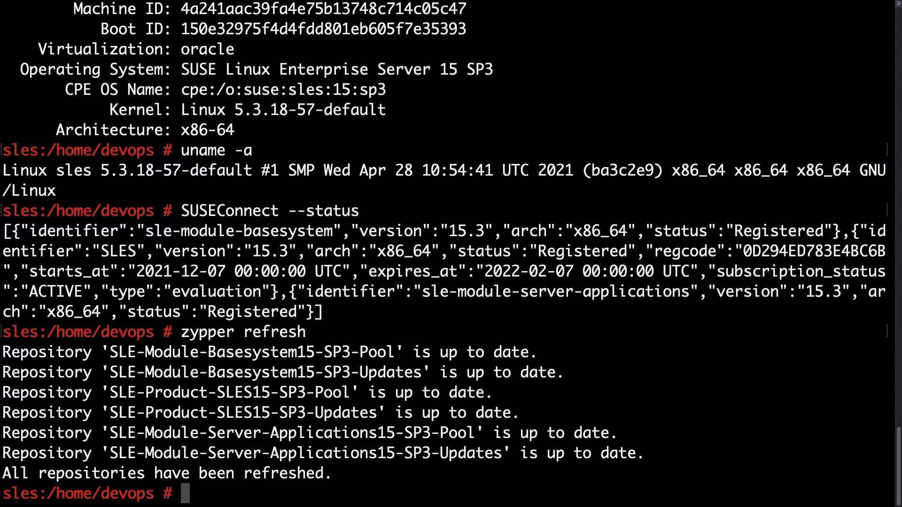
type("z")
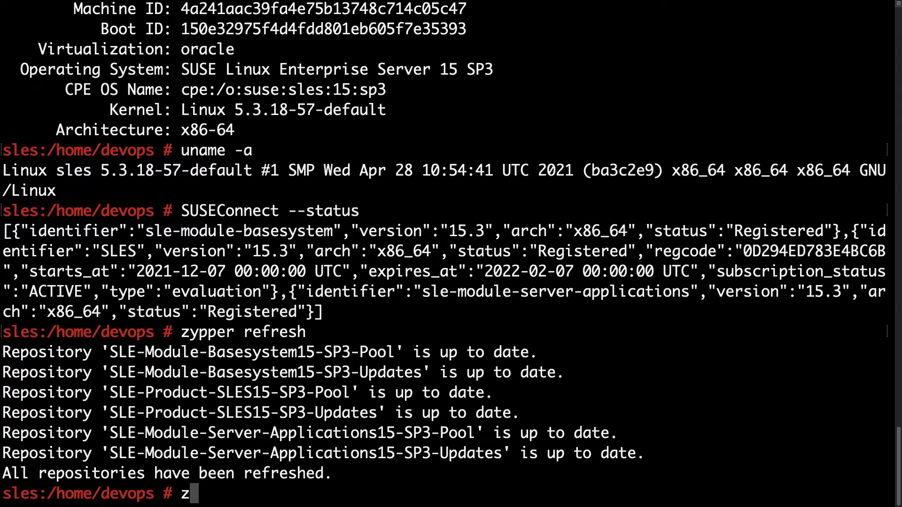
type("ypper sear")
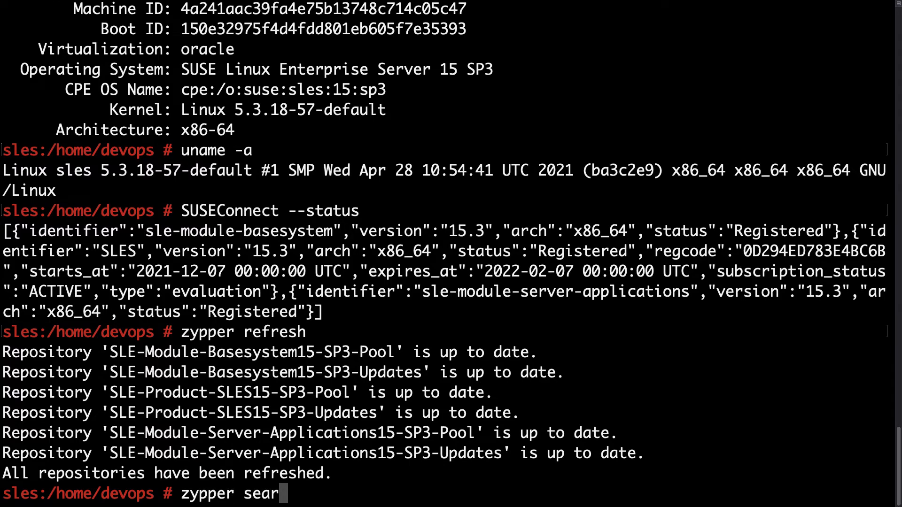
- Search for and try installing ansible with zypper, finding no match or provider
type("ch ansibl")
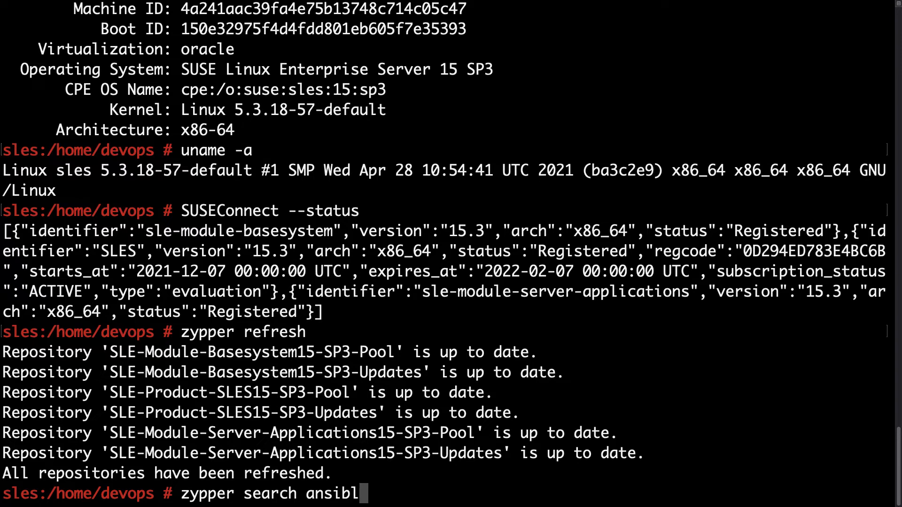
key("Return")
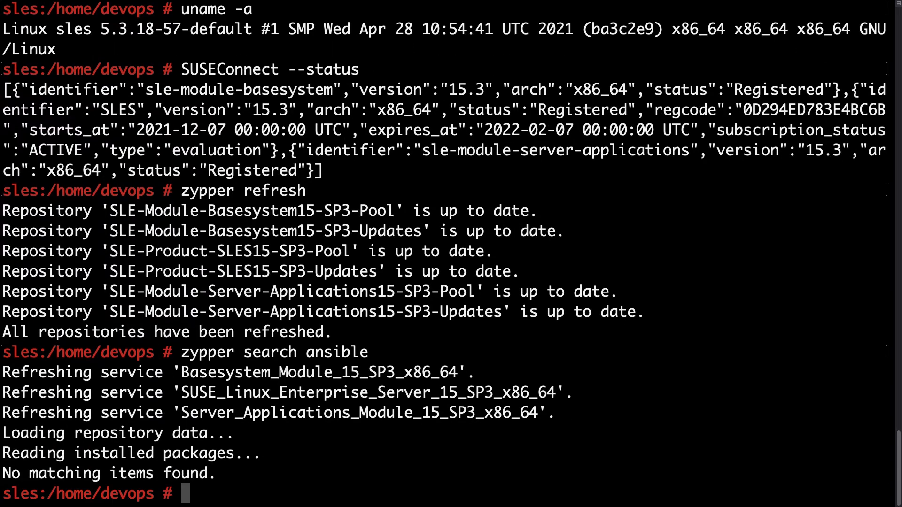
type("zyp")
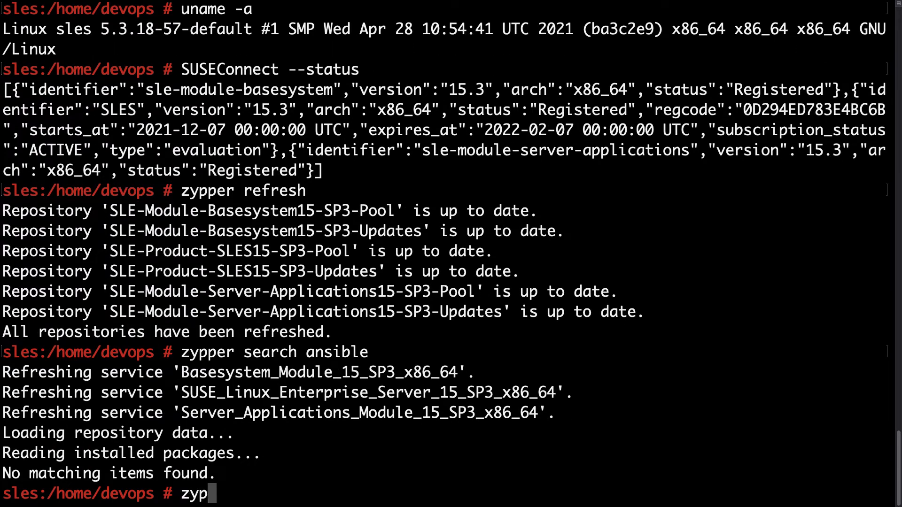
type("per install an")
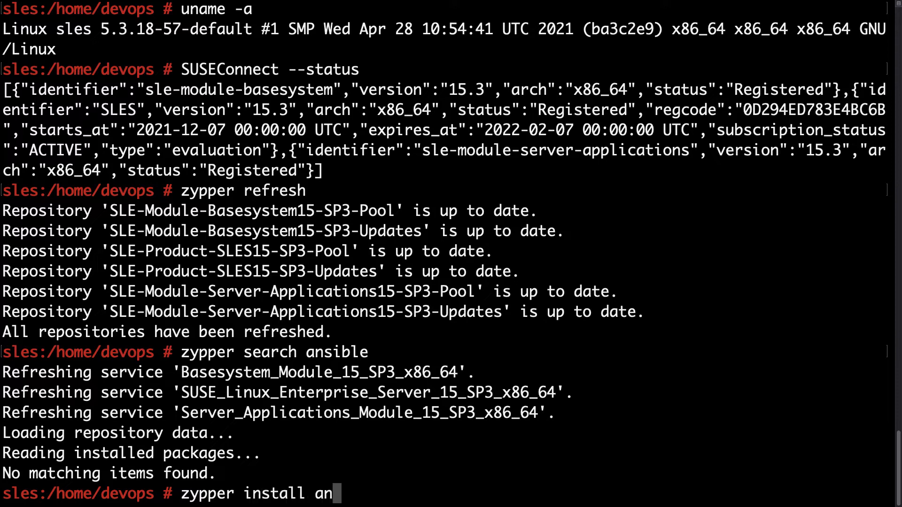
key("Return")
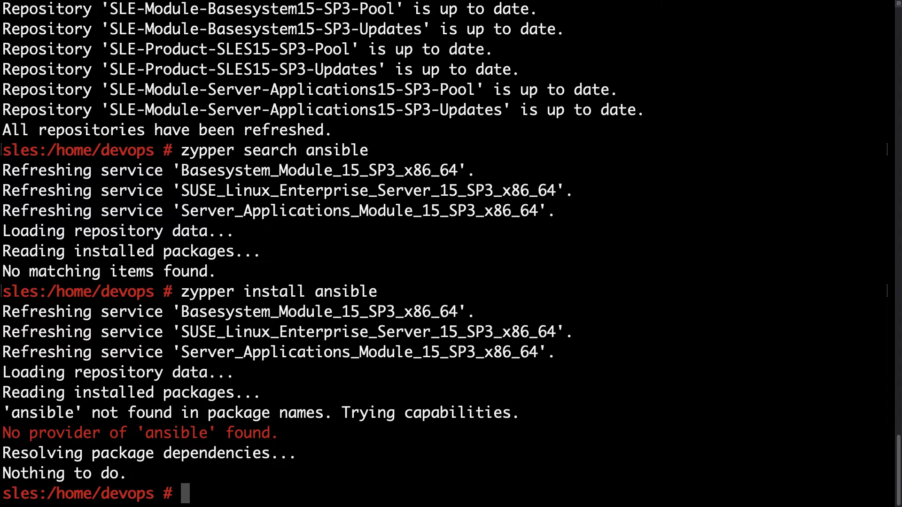
- List available extensions and modules with SUSEConnect --list-extensions
type("SUSEConnect")
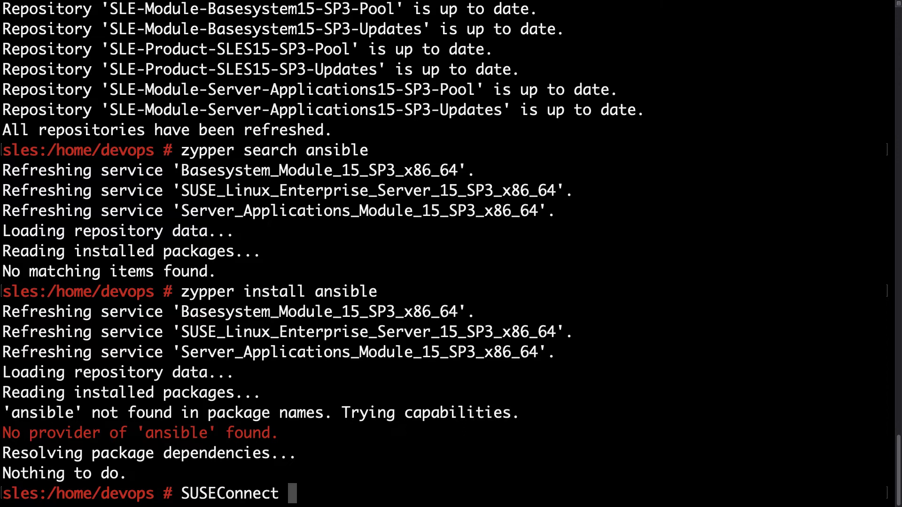
type("--l")
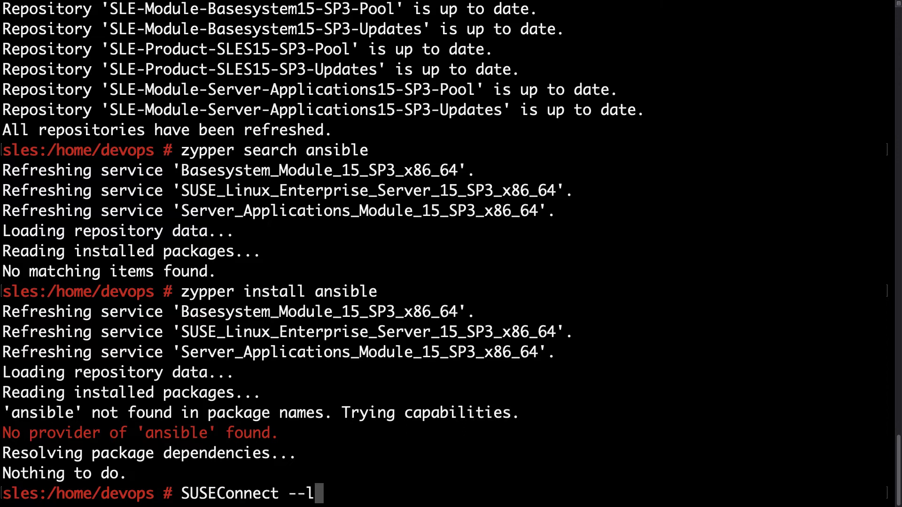
type("ist-extensio")
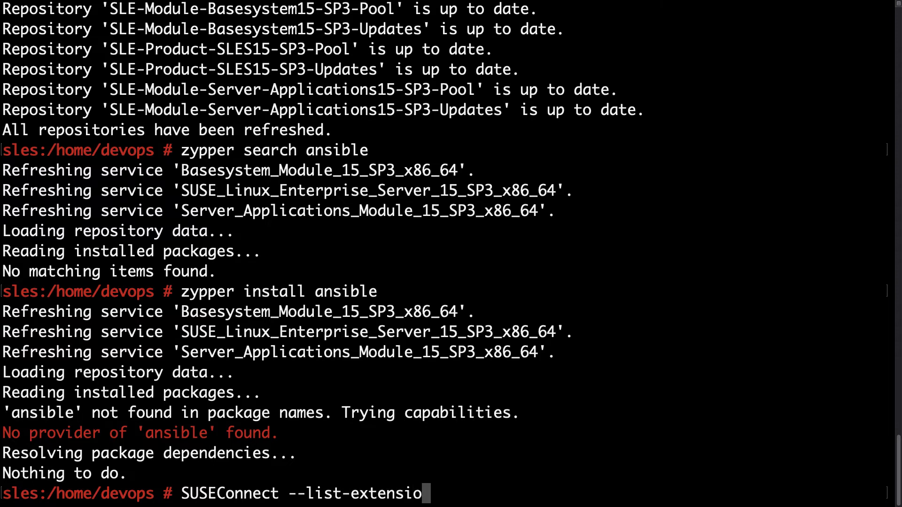
key("Return")
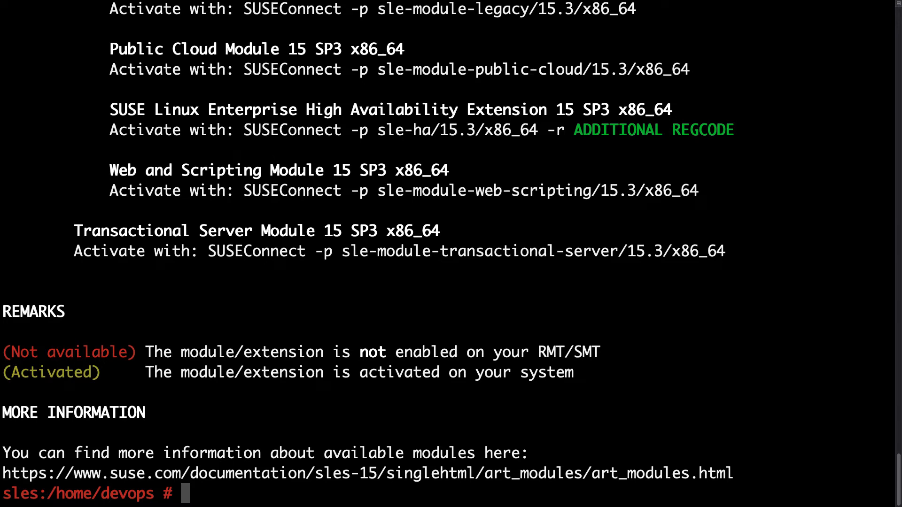
- Copy 'SUSEConnect -p PackageHub/15.3/x86_64' from the extensions list and run it
scroll("up", 3)
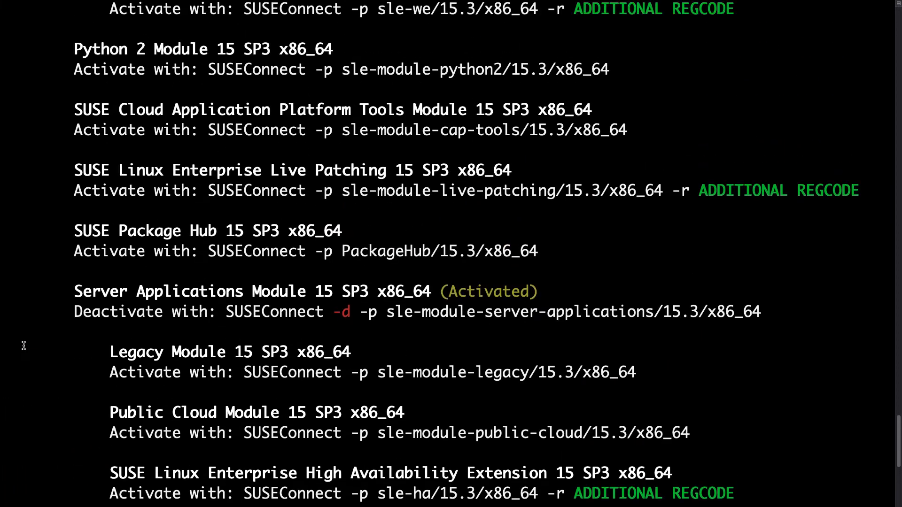
scroll("up", 3)
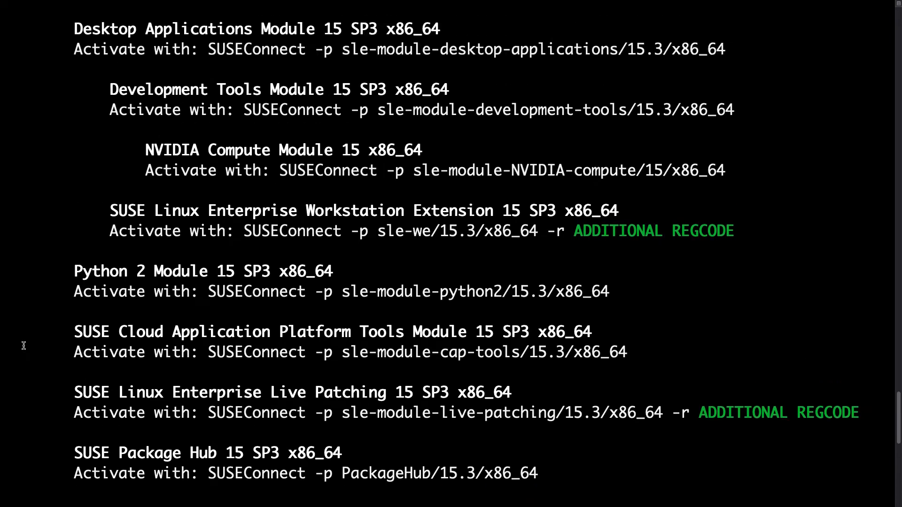
scroll("up", 3)
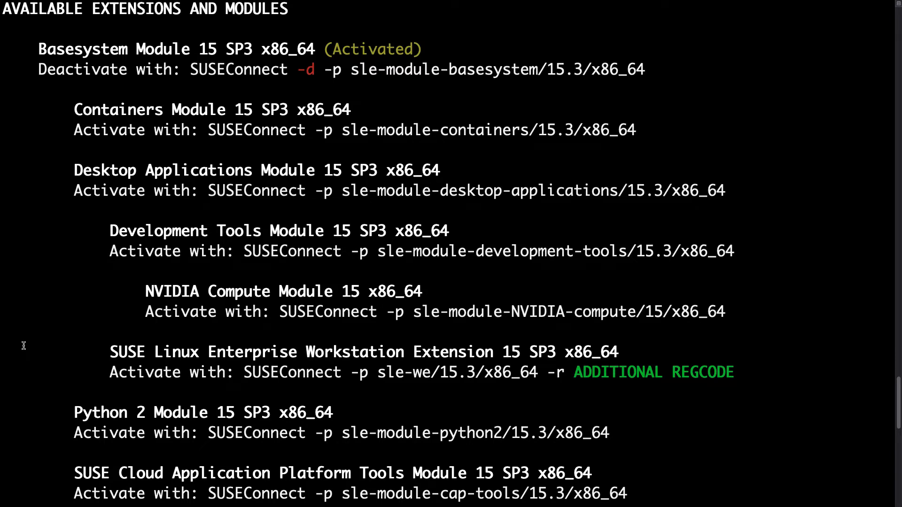
scroll("down", 3)
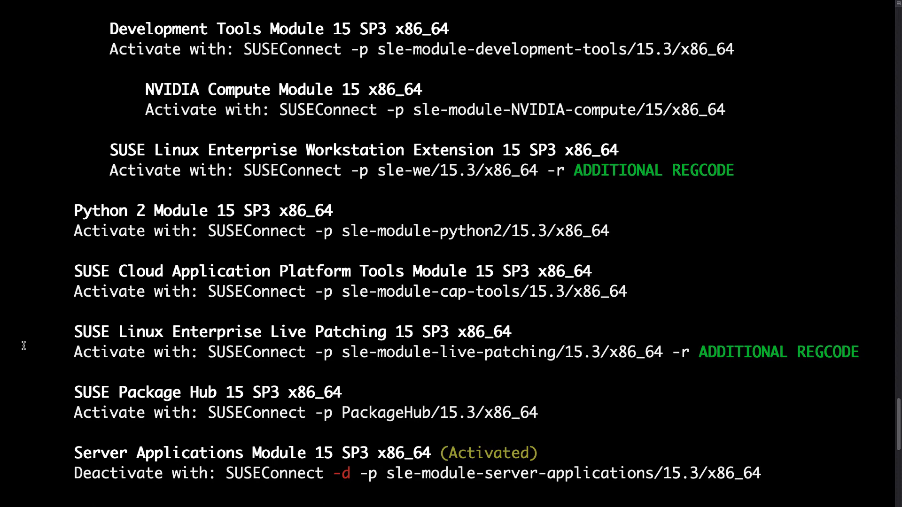
scroll("down", 3)
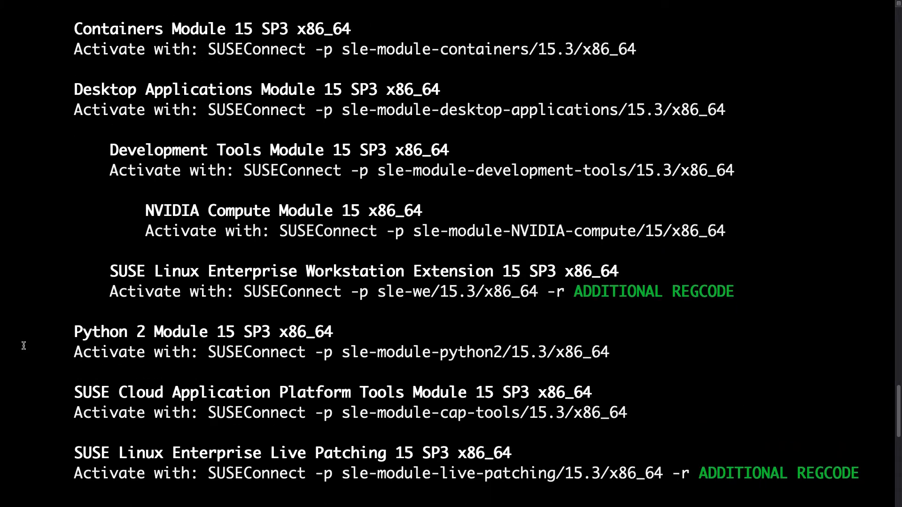
scroll("down", 3)
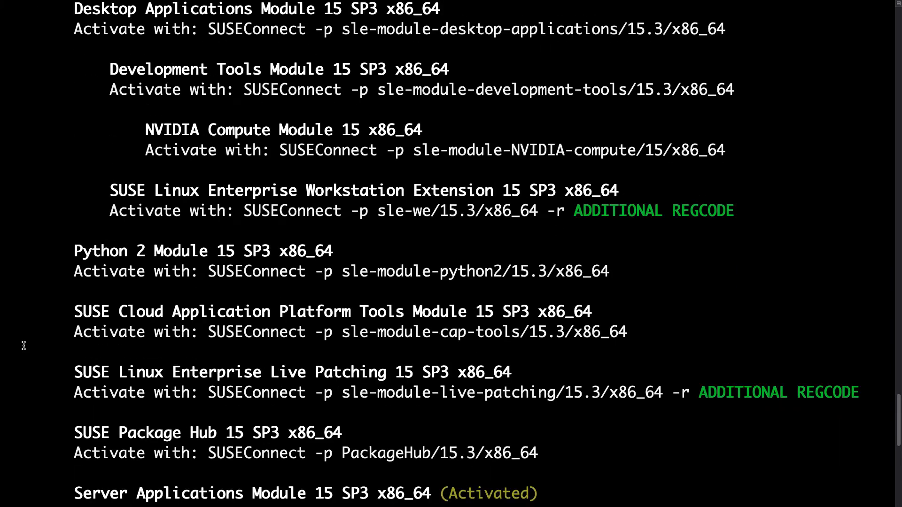
scroll("down", 3)
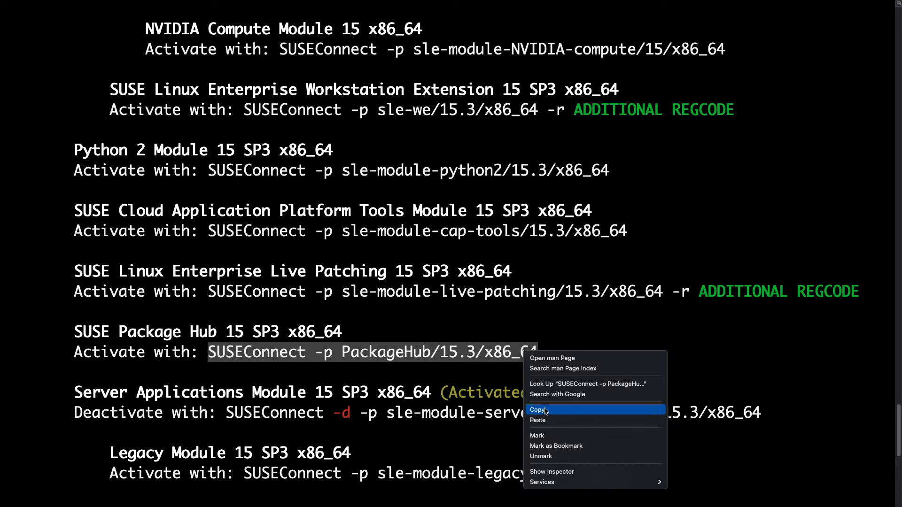
left_click(538, 410)
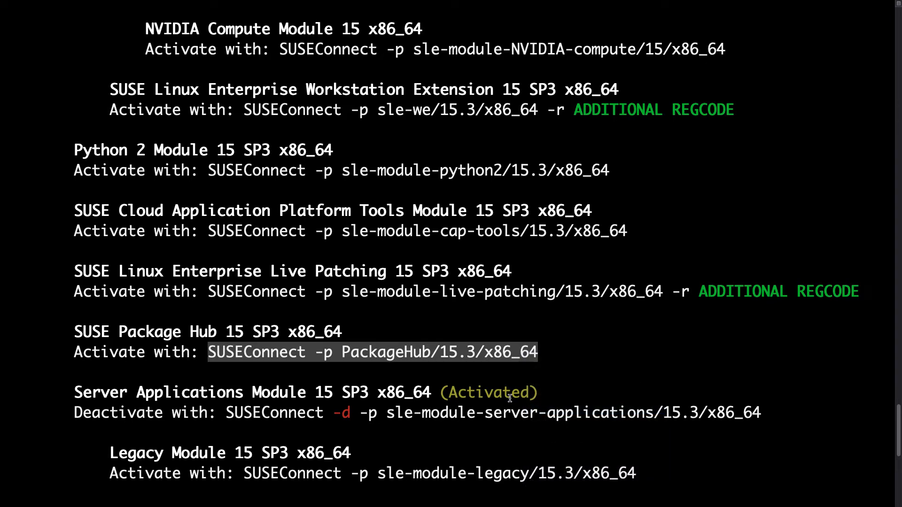
scroll("down", 3)
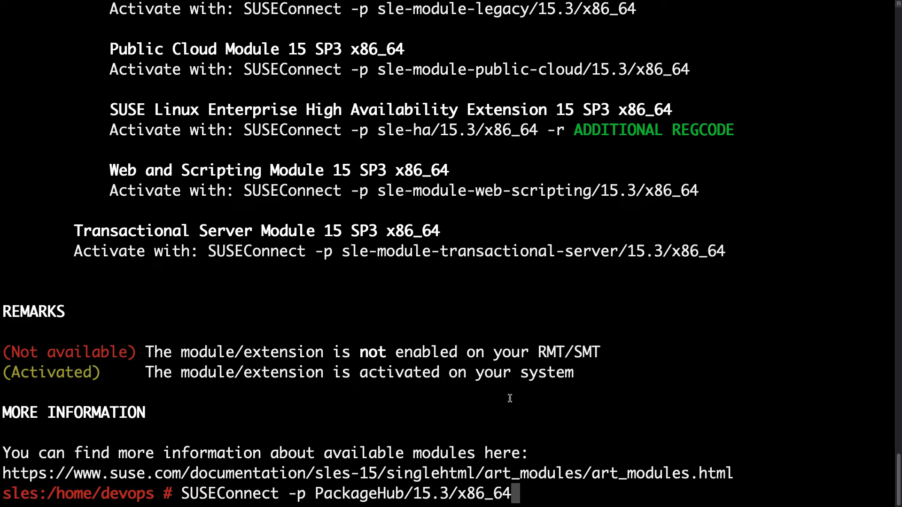
key("Return")
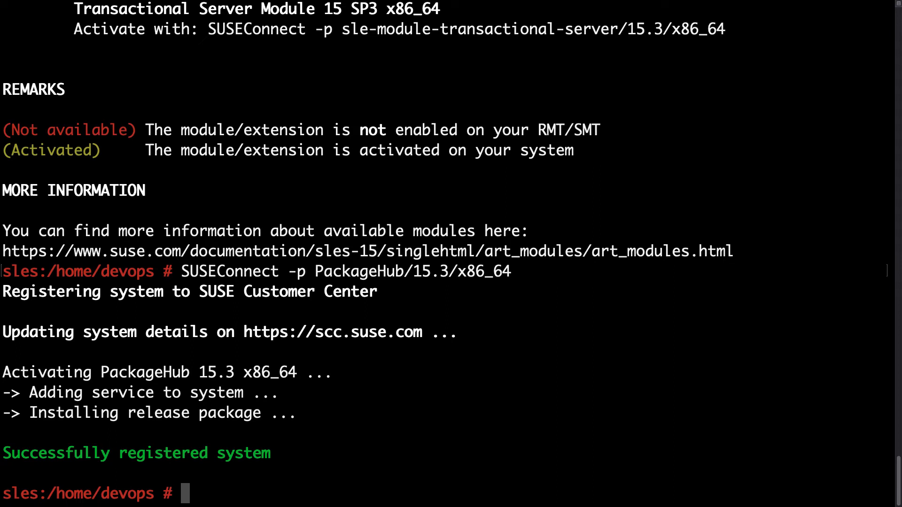
- Search zypper for ansible, finding ansible, ansible-cmdb, ansible-doc and ansible-test
type("zy")
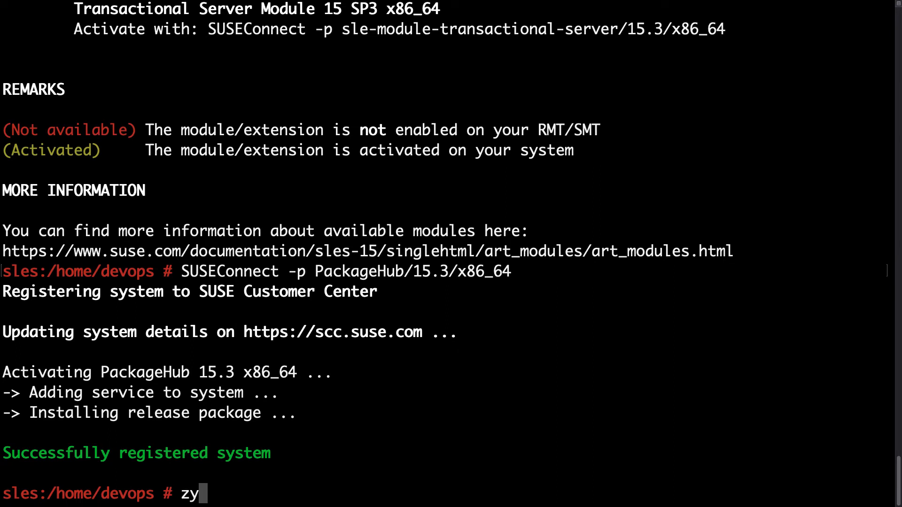
type("pper sear")
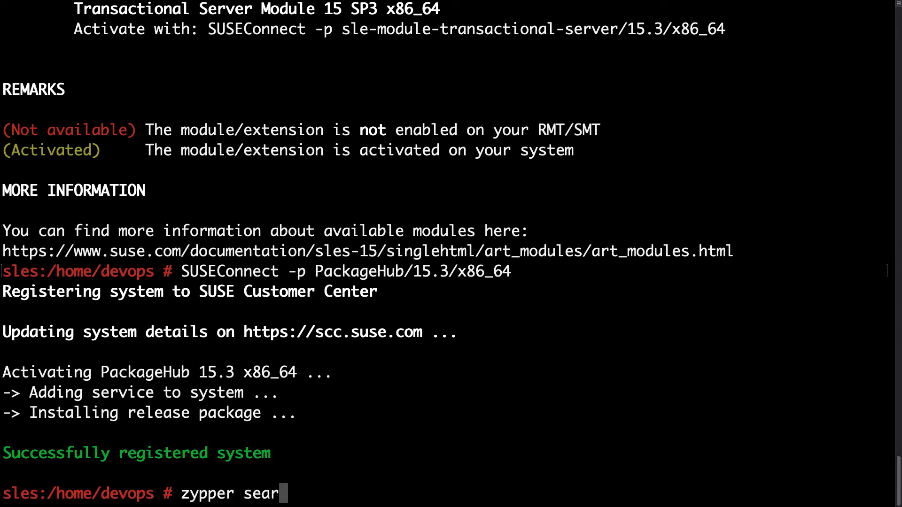
type("ch ansible")
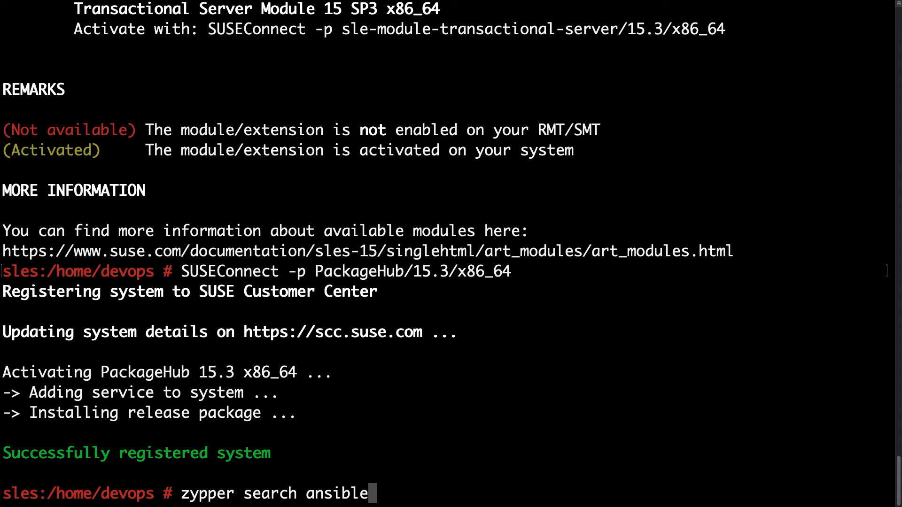
key("Return")
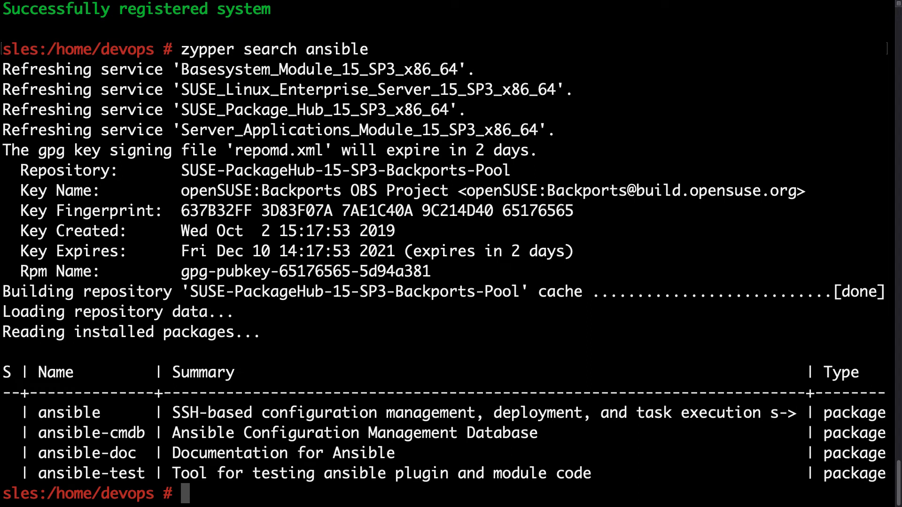
- Show zypper info for ansible: version 2.9.6 from Package Hub, not installed
type("z")
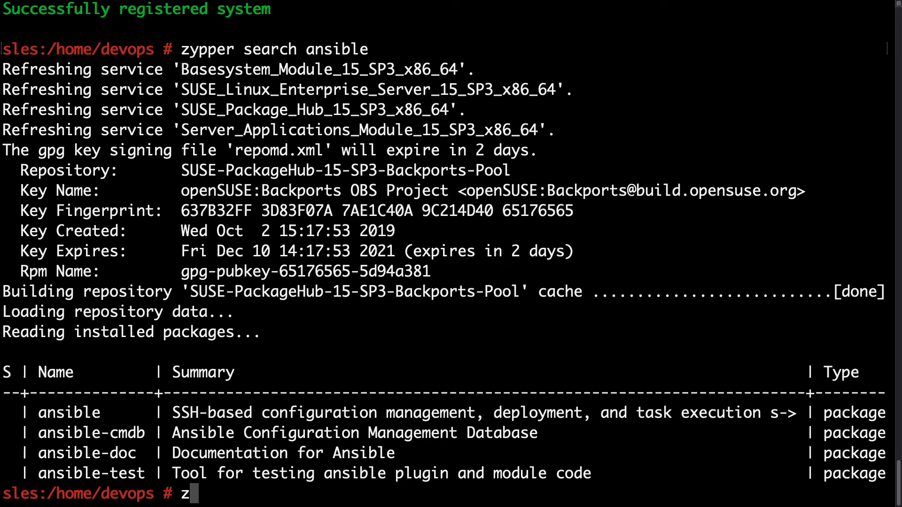
type("yppre")
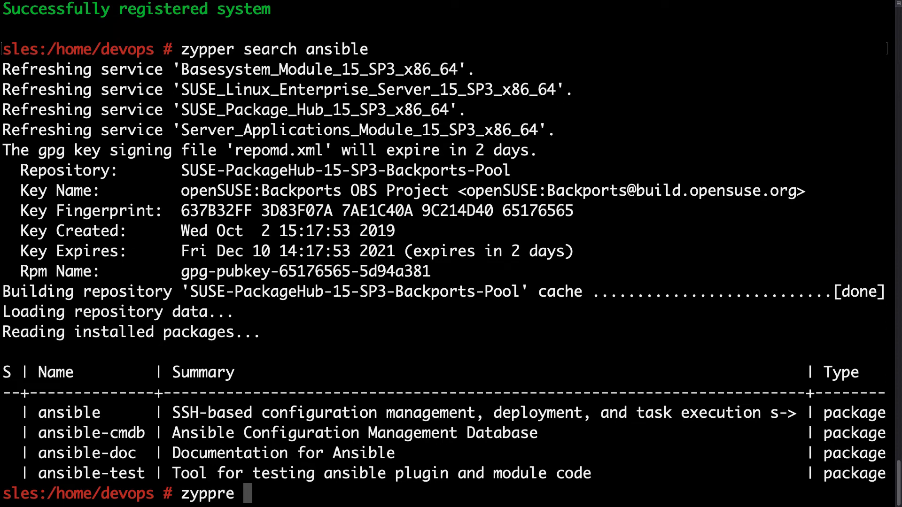
type("zypper info")
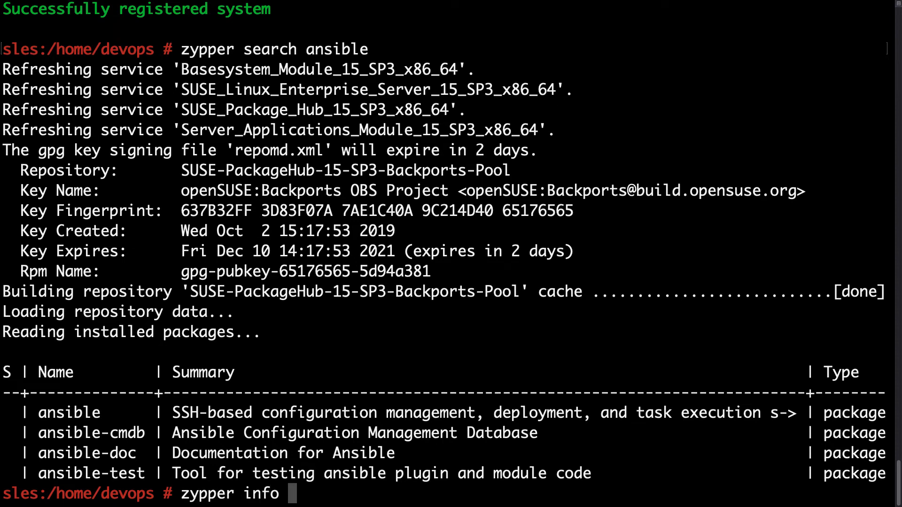
key("Return")
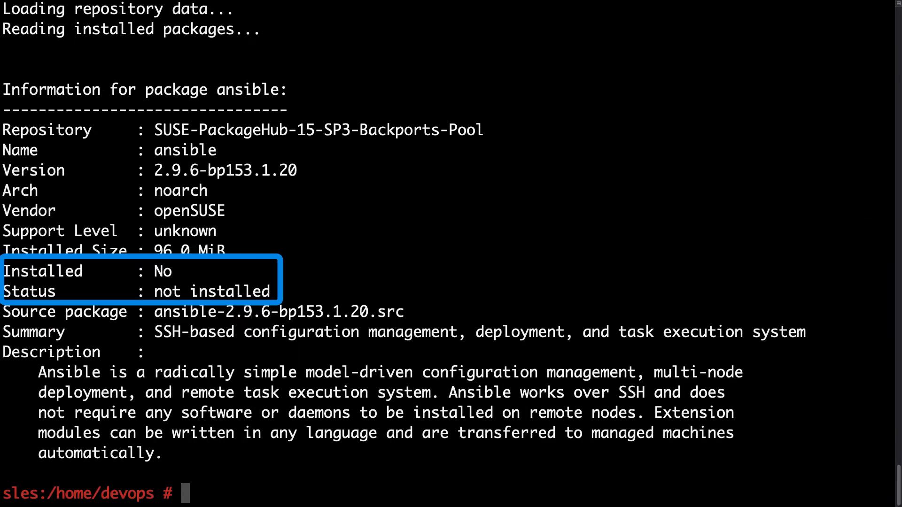
- Run zypper install ansible, which stops on the missing python3-coverage dependency
type("zy")
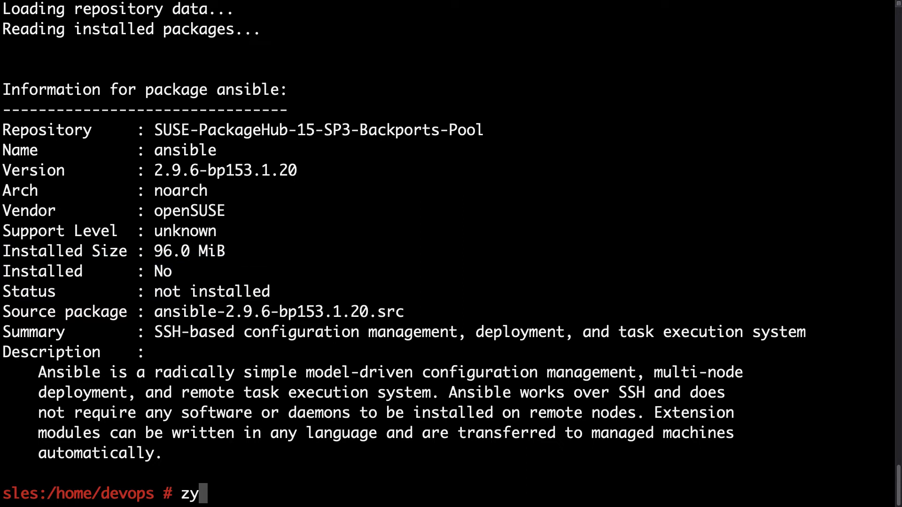
type("pper ins")
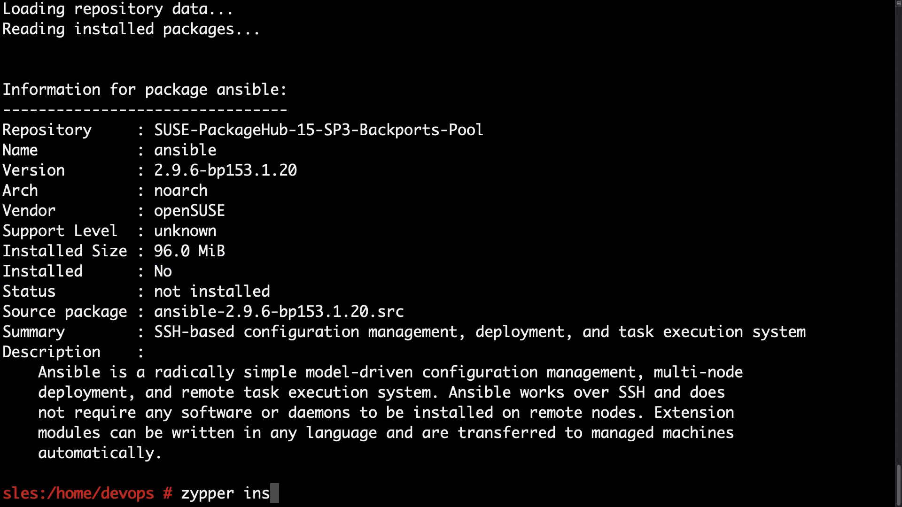
type("tall ansib")
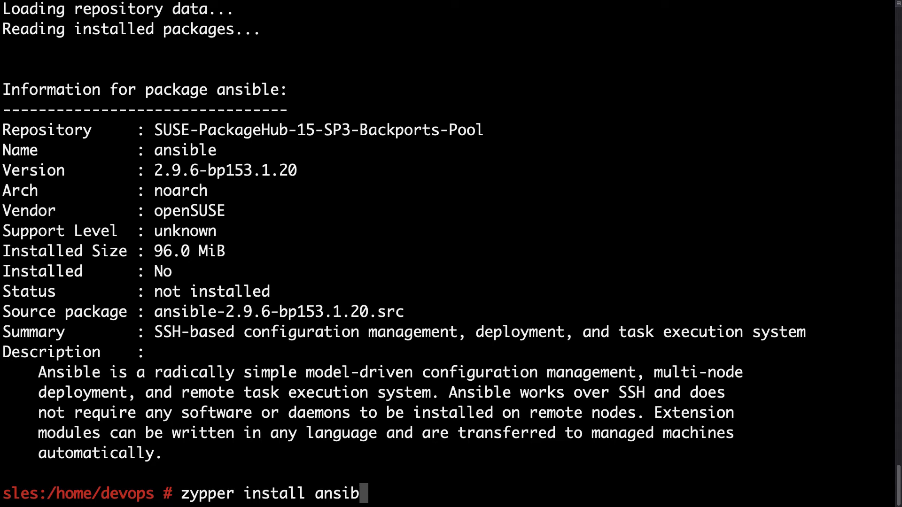
key("Return")
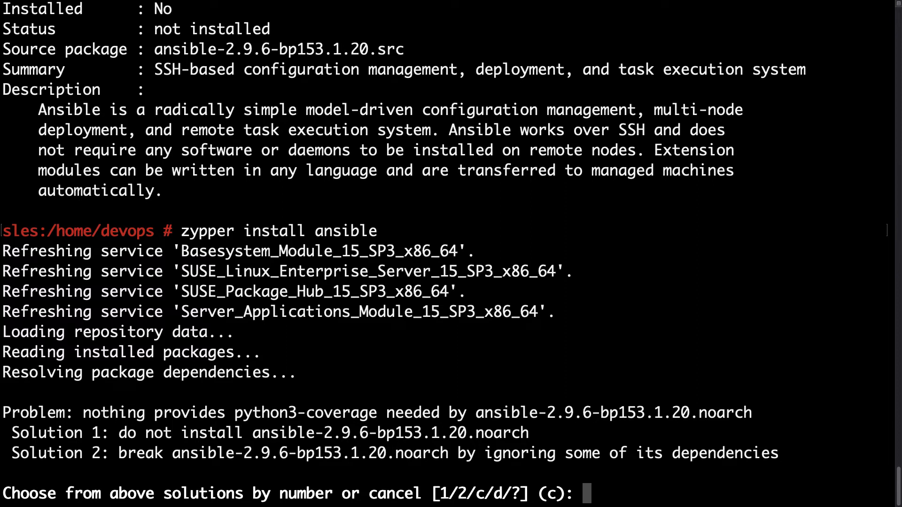
- Choose solution 2 to ignore python3-coverage and confirm installing the 25 packages
type("2")
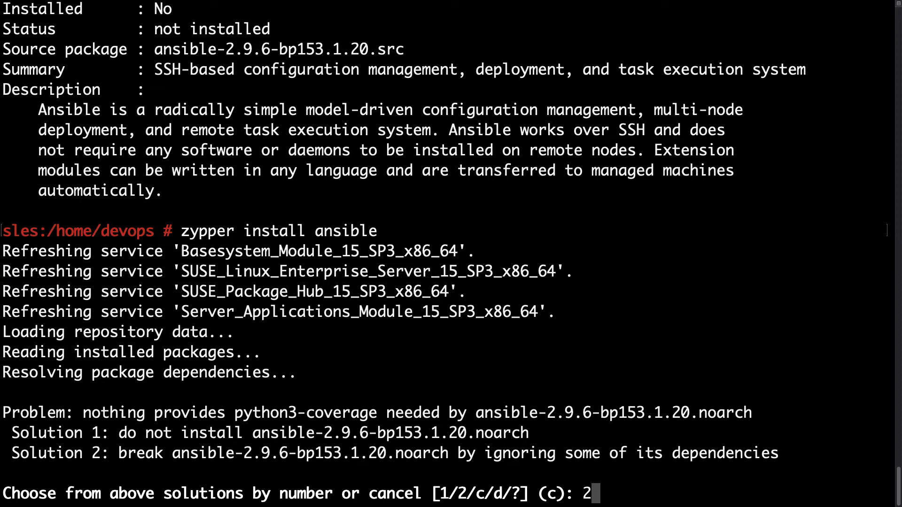
key("Return")
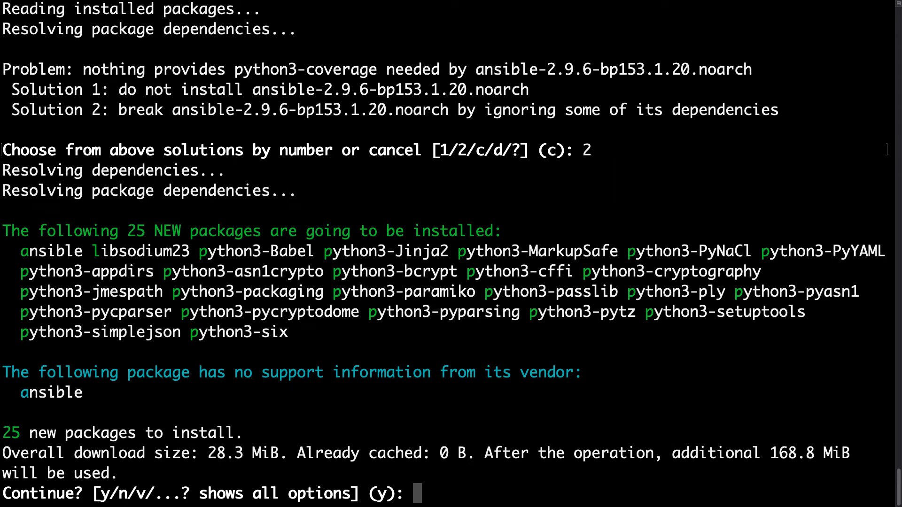
type("y")
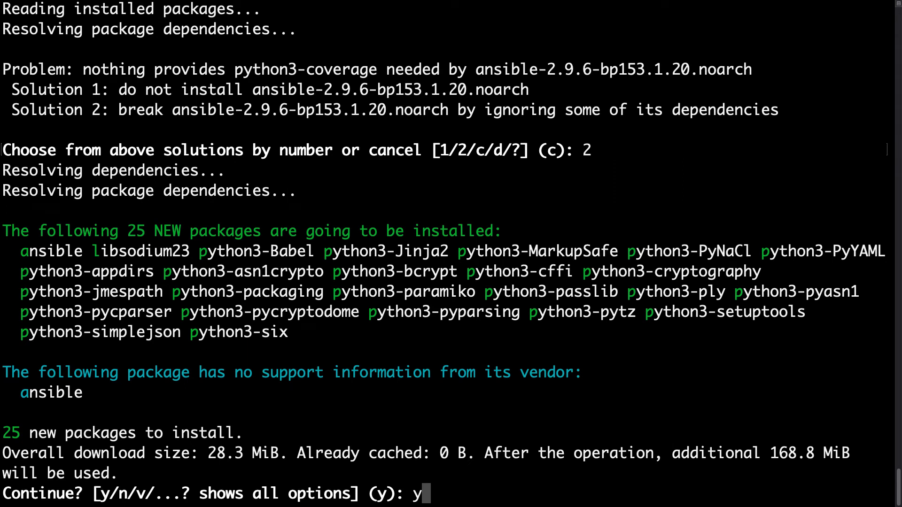
key("Return")
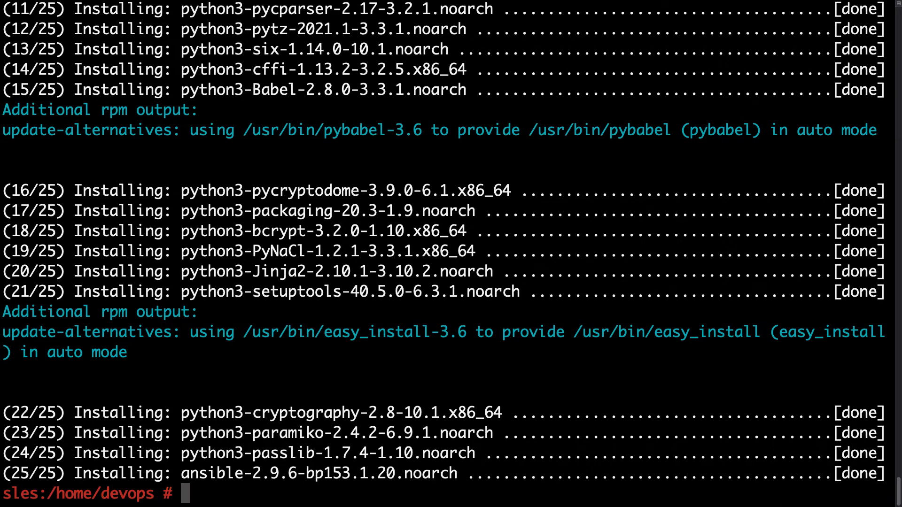
- Run ansible --version to confirm ansible 2.9.6 with /etc/ansible/ansible.cfg and Python 3.6.13
type("a")
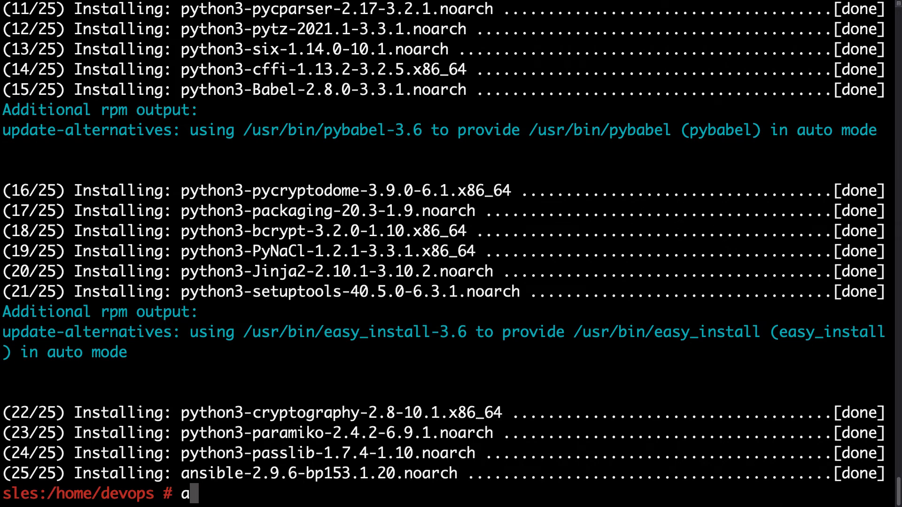
type("nsible --")
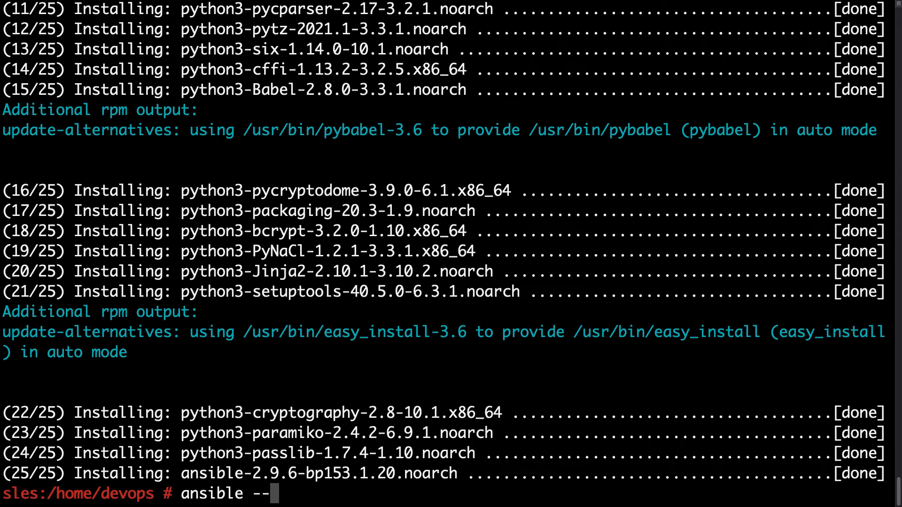
type("version")
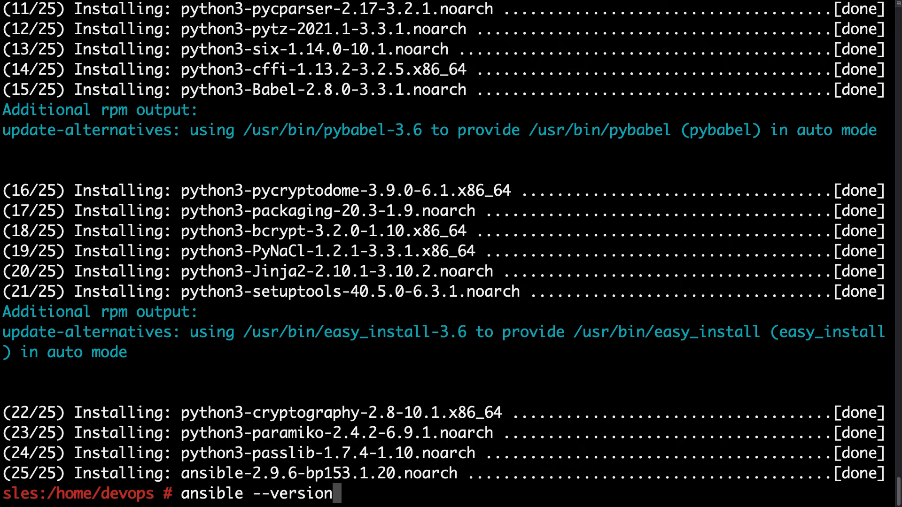
key("Return")
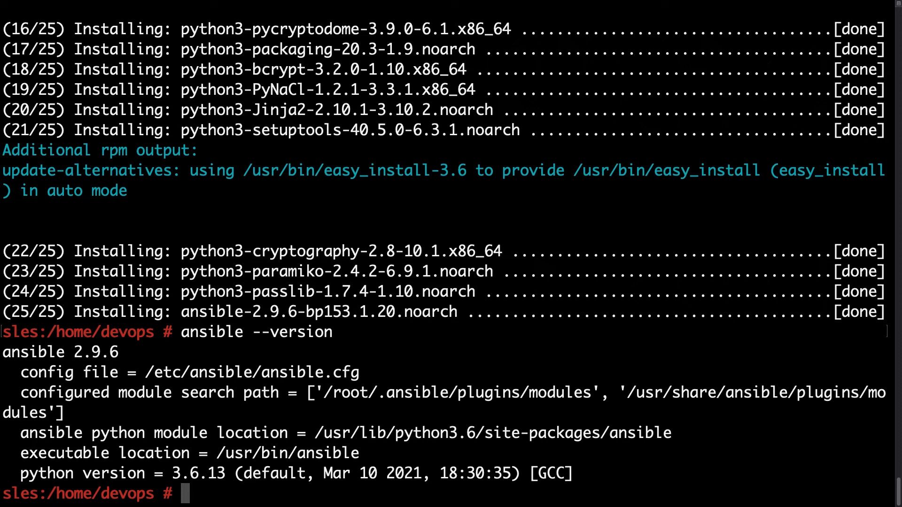
type("zypp")
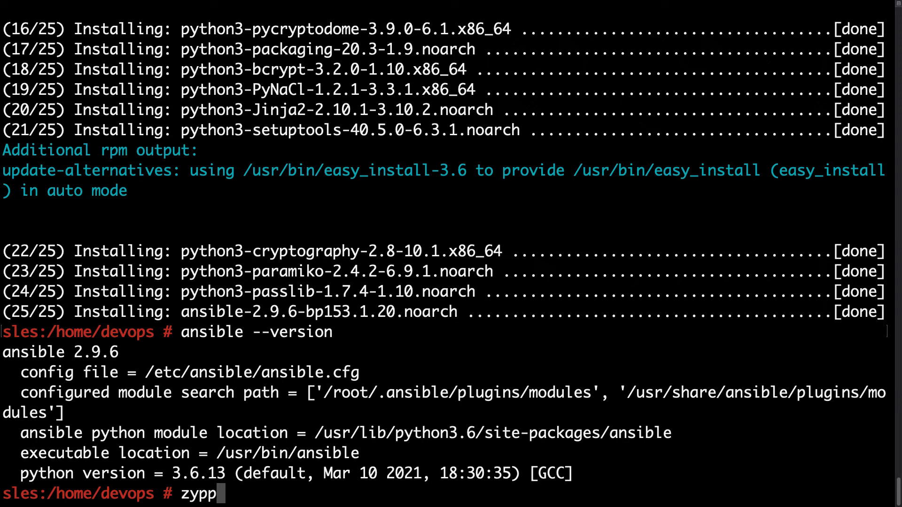
- Show the installed ansible package's details with zypper info ansible
type("er info")
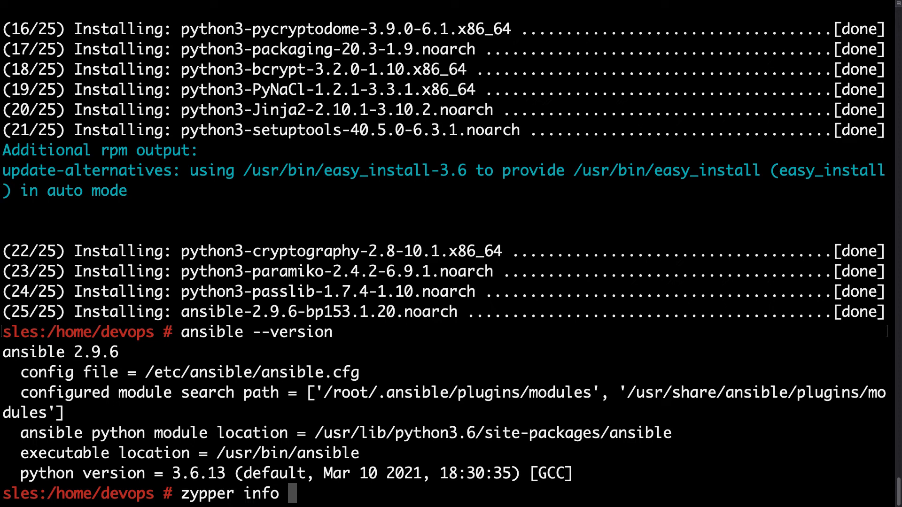
type("ansible")
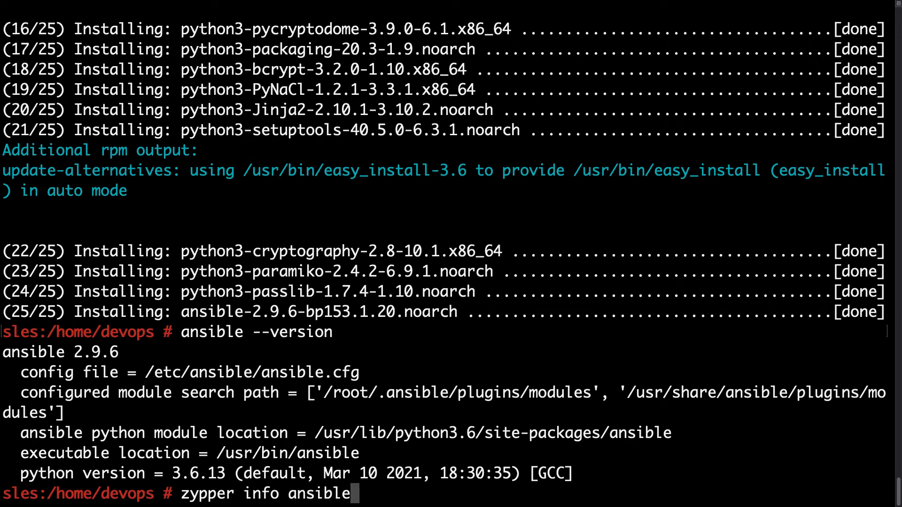
key("Return")
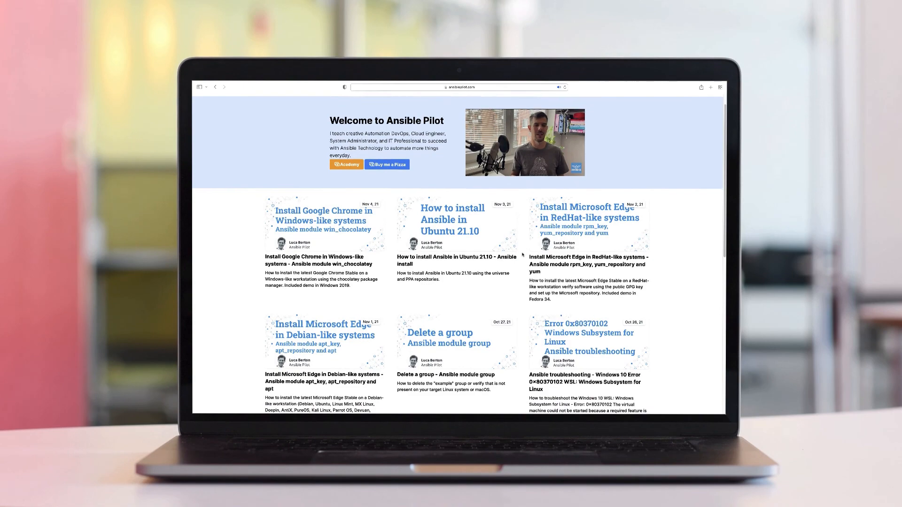
scroll("down", 3)
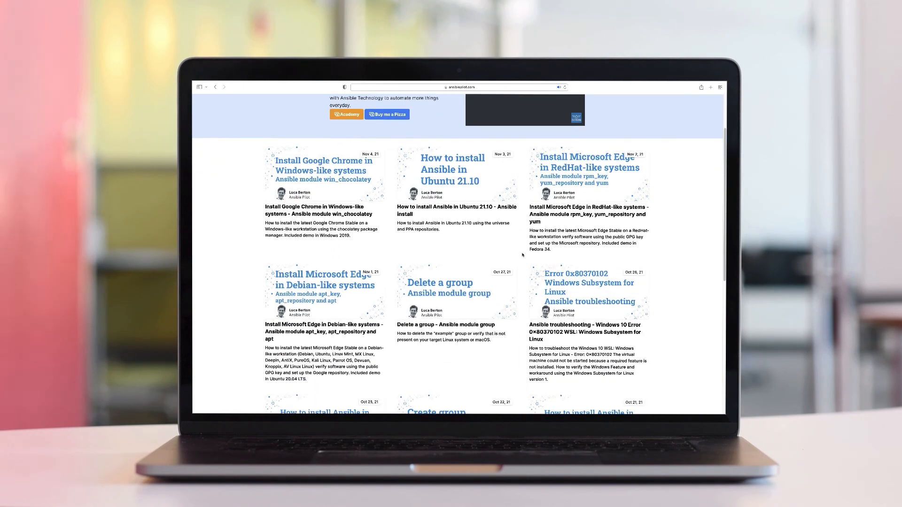
scroll("down", 3)
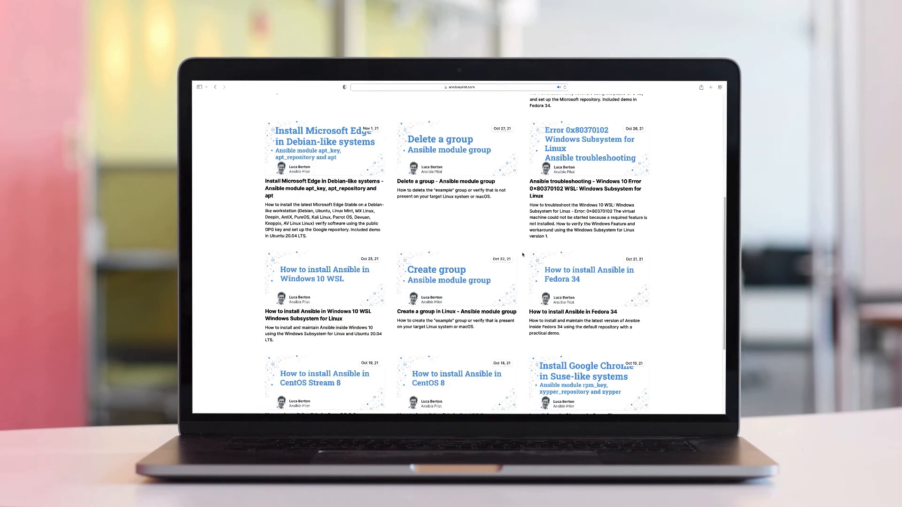
scroll("down", 3)
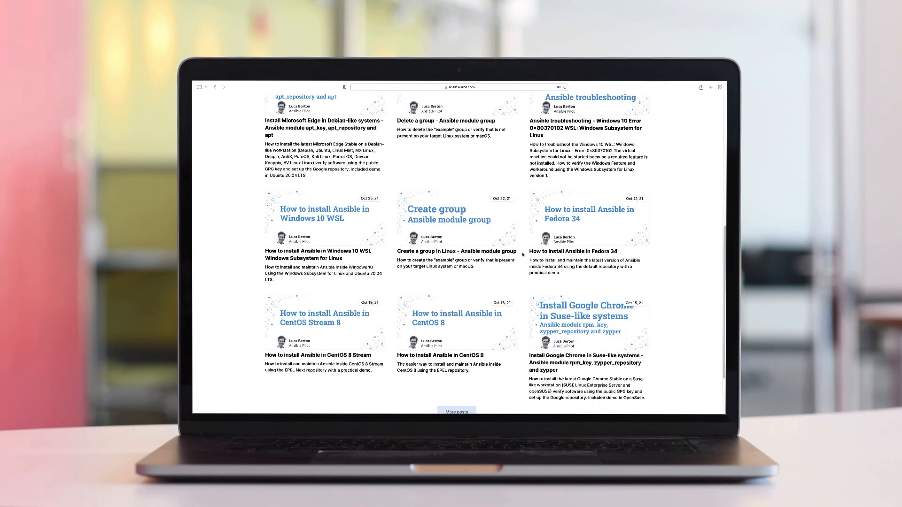
scroll("down", 3)
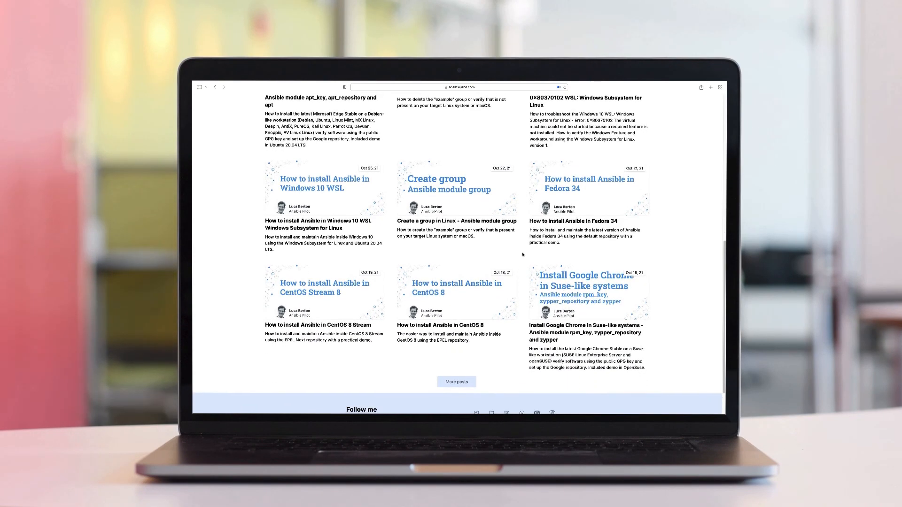